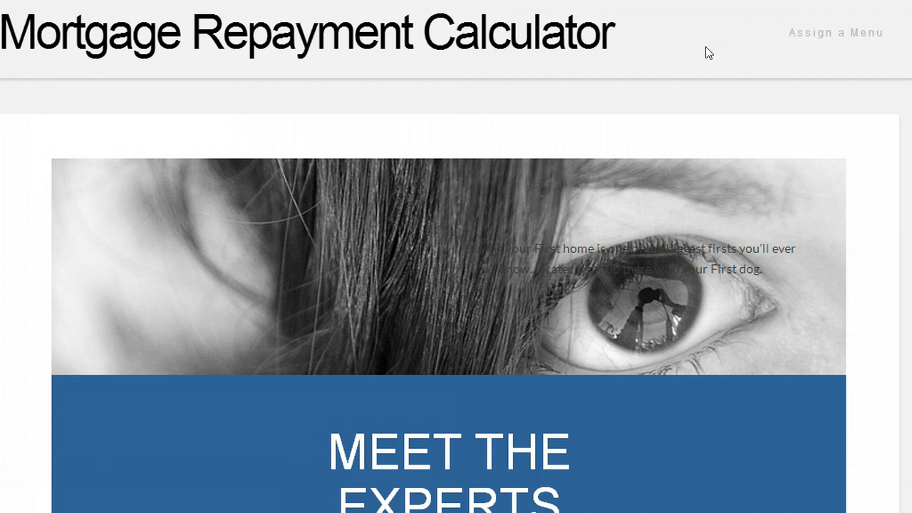
- Scroll through the Menus screen and open the list of available menus
{"action": "scroll", "scroll_direction": "down", "scroll_amount": 3}
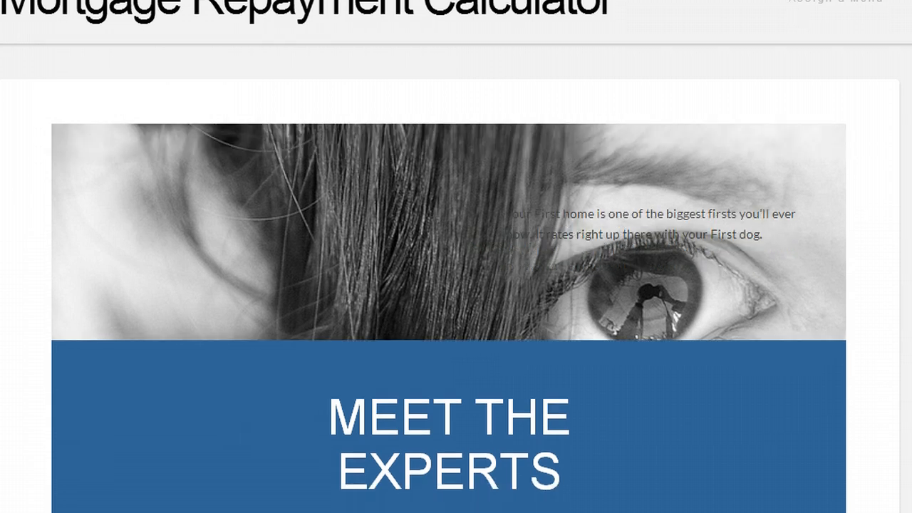
{"action": "scroll", "scroll_direction": "down", "scroll_amount": 3}
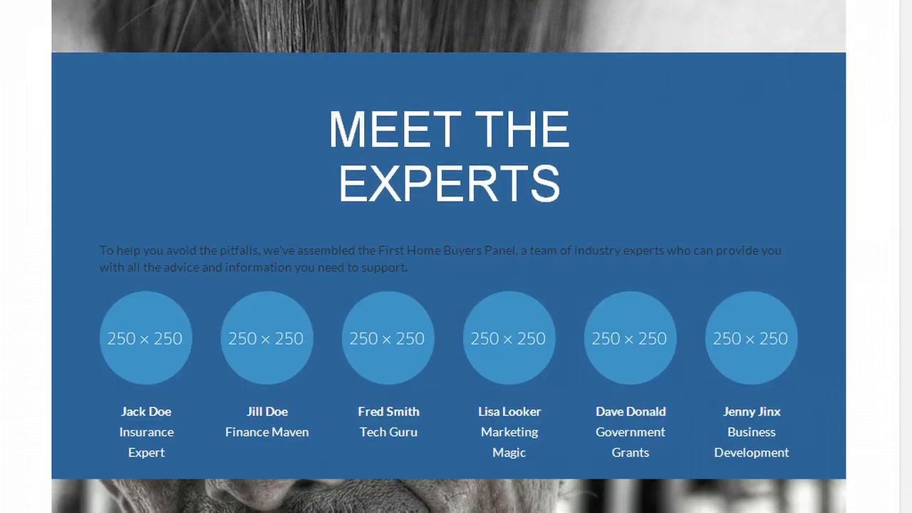
{"action": "scroll", "scroll_direction": "down", "scroll_amount": 3}
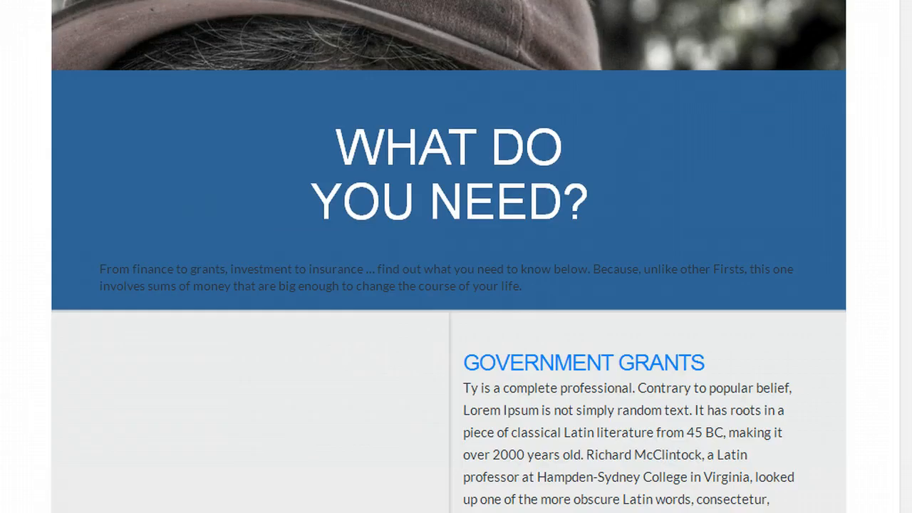
{"action": "scroll", "scroll_direction": "down", "scroll_amount": 3}
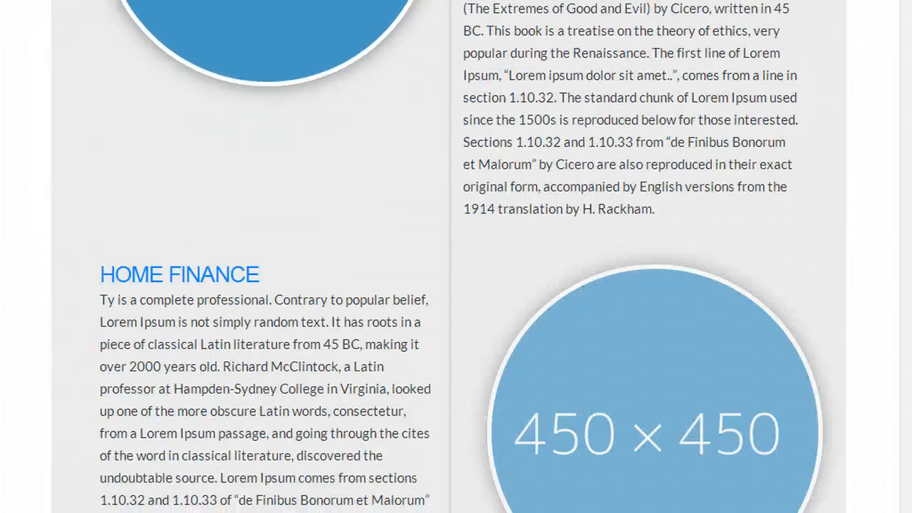
{"action": "scroll", "scroll_direction": "down", "scroll_amount": 3}
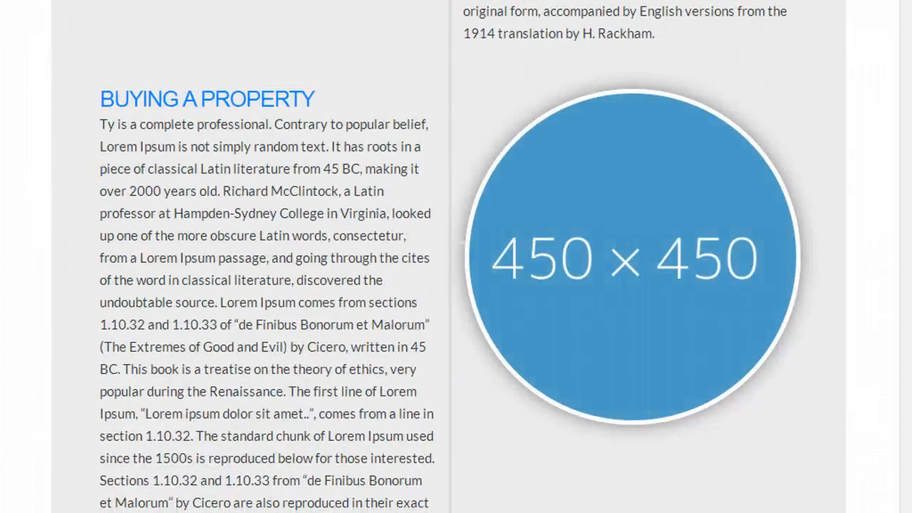
{"action": "scroll", "scroll_direction": "down", "scroll_amount": 3}
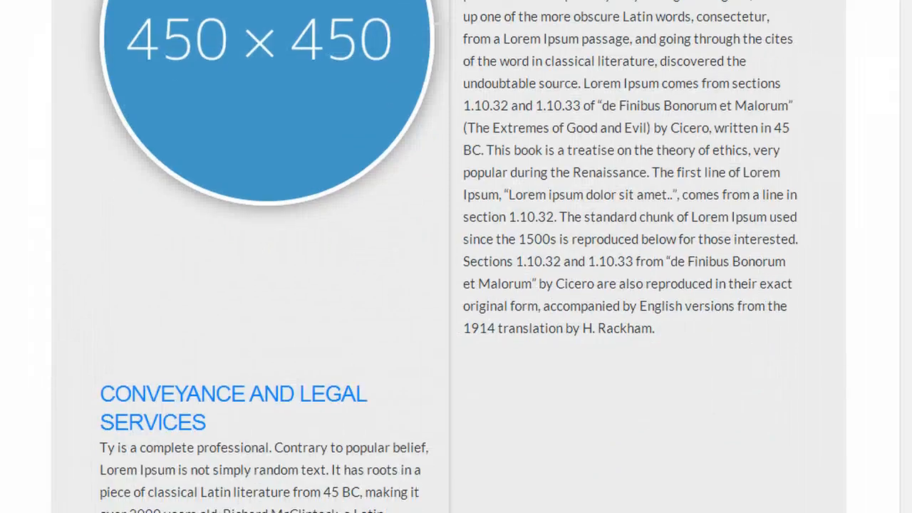
{"action": "scroll", "scroll_direction": "down", "scroll_amount": 3}
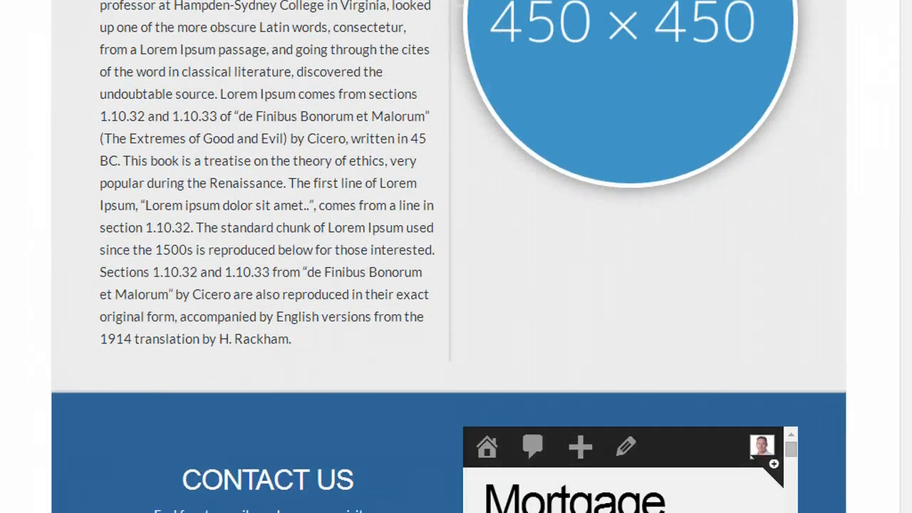
{"action": "scroll", "scroll_direction": "down", "scroll_amount": 3}
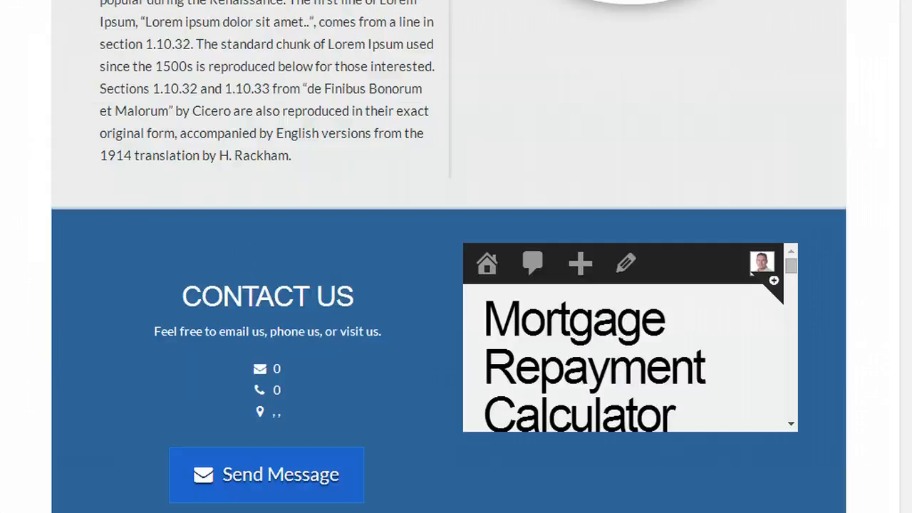
{"action": "scroll", "scroll_direction": "up", "scroll_amount": 3}
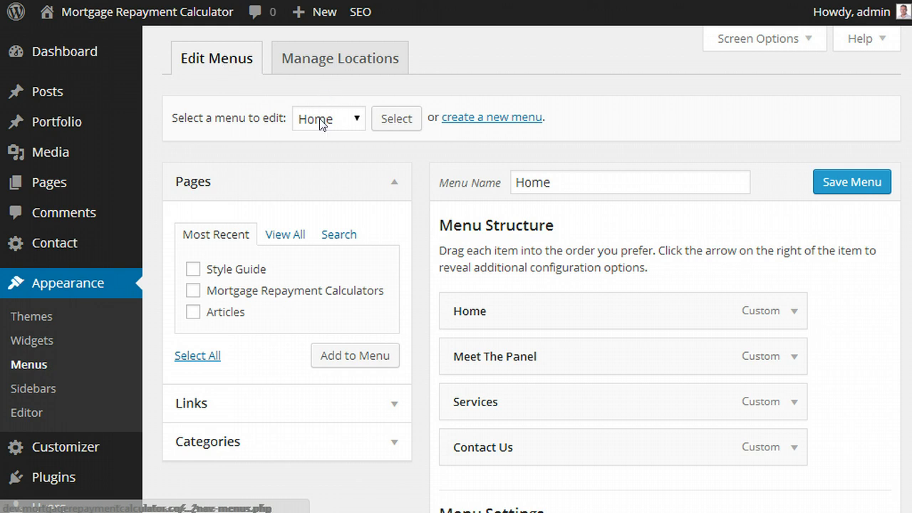
{"action": "left_click", "coordinate": [328, 118]}
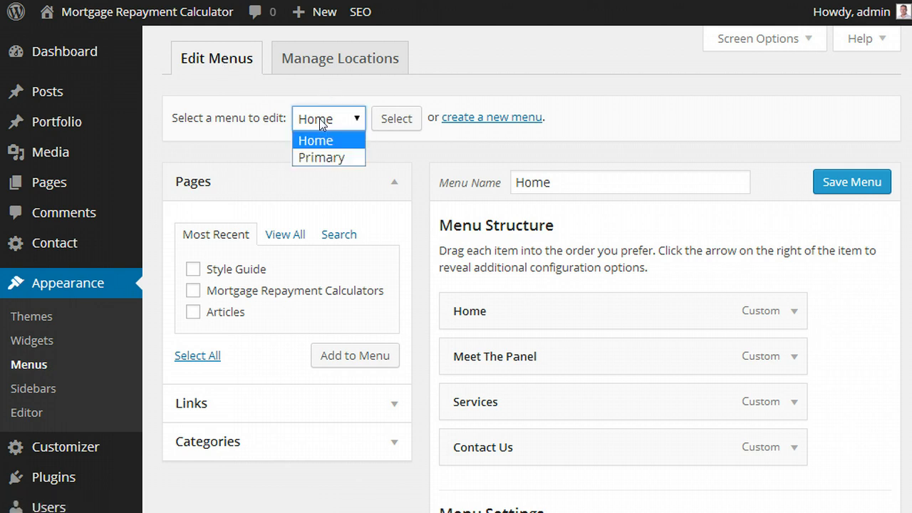
{"action": "mouse_move", "coordinate": [336, 149]}
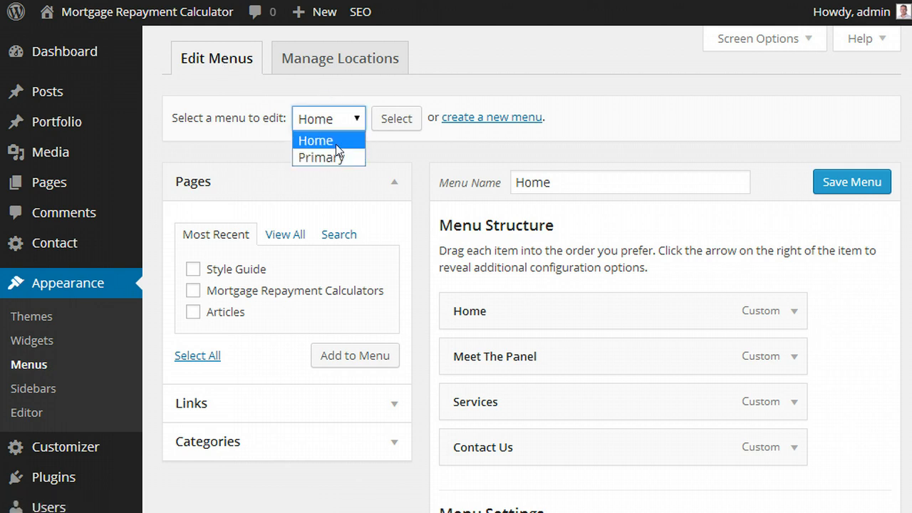
{"action": "mouse_move", "coordinate": [322, 158]}
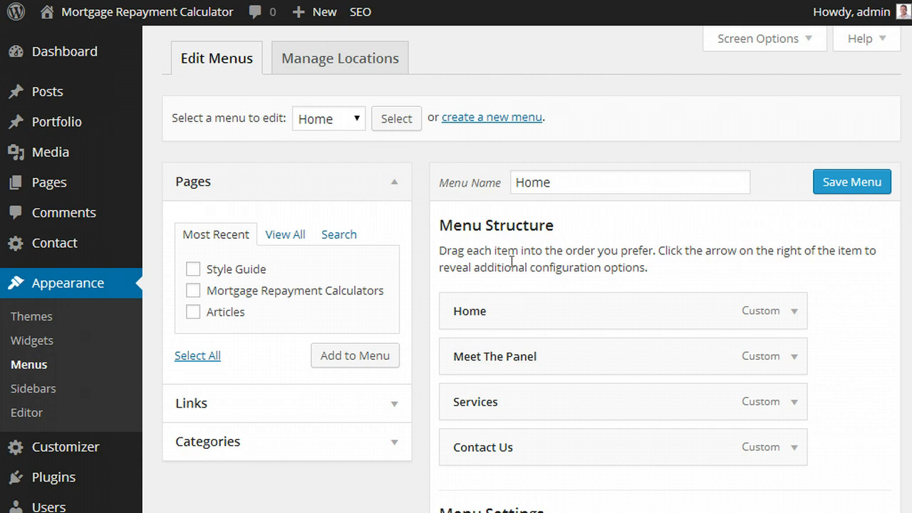
{"action": "mouse_move", "coordinate": [530, 356]}
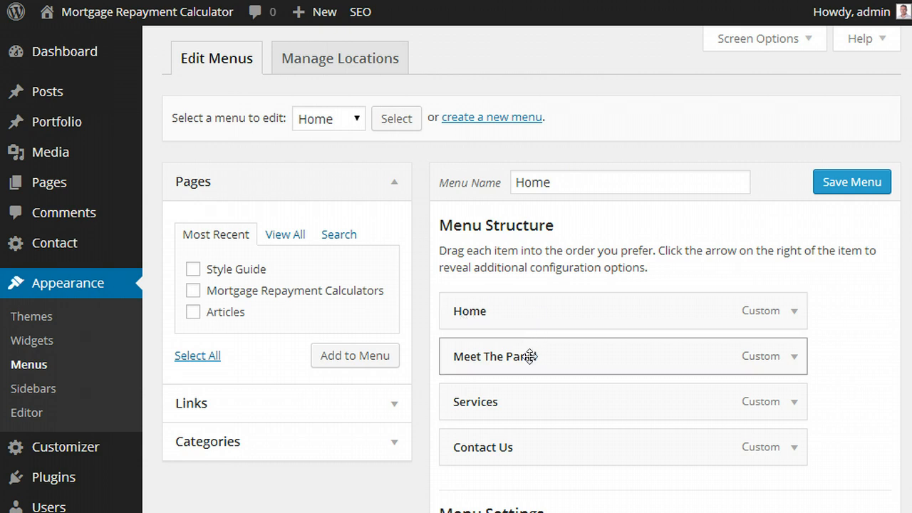
{"action": "mouse_move", "coordinate": [664, 311]}
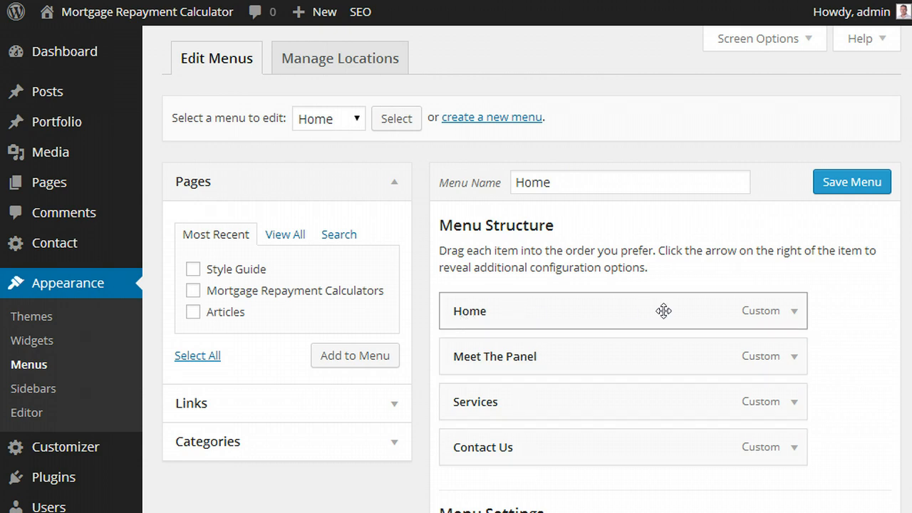
{"action": "mouse_move", "coordinate": [798, 315]}
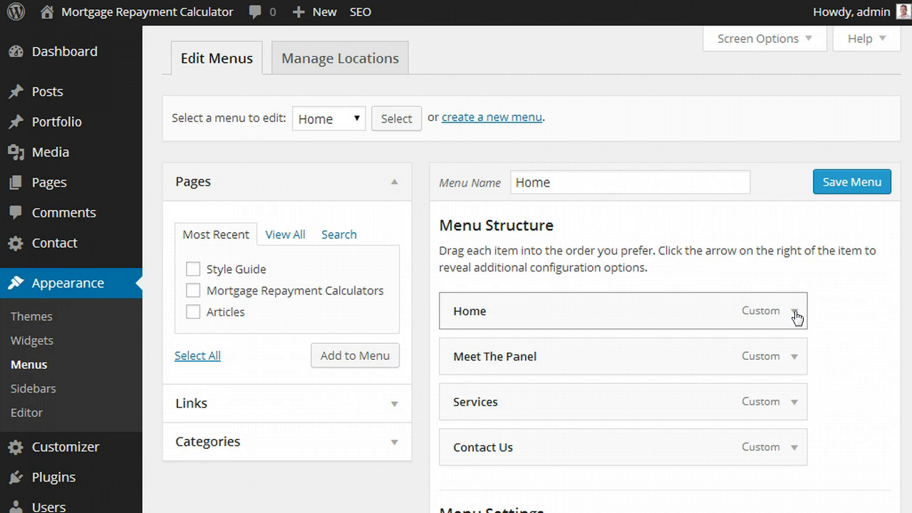
- Expand the Home and Meet The Panel items and select the #x-content-band-2 link
{"action": "left_click", "coordinate": [794, 316]}
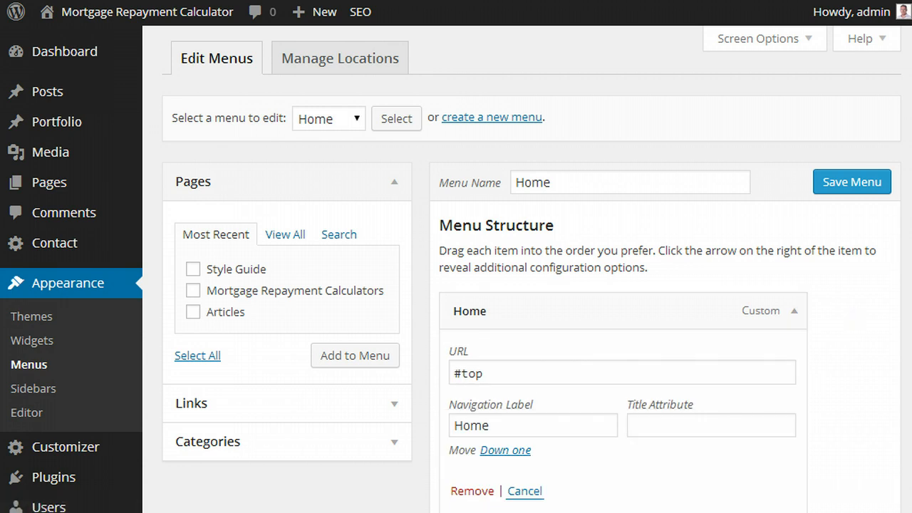
{"action": "scroll", "scroll_direction": "down", "scroll_amount": 3}
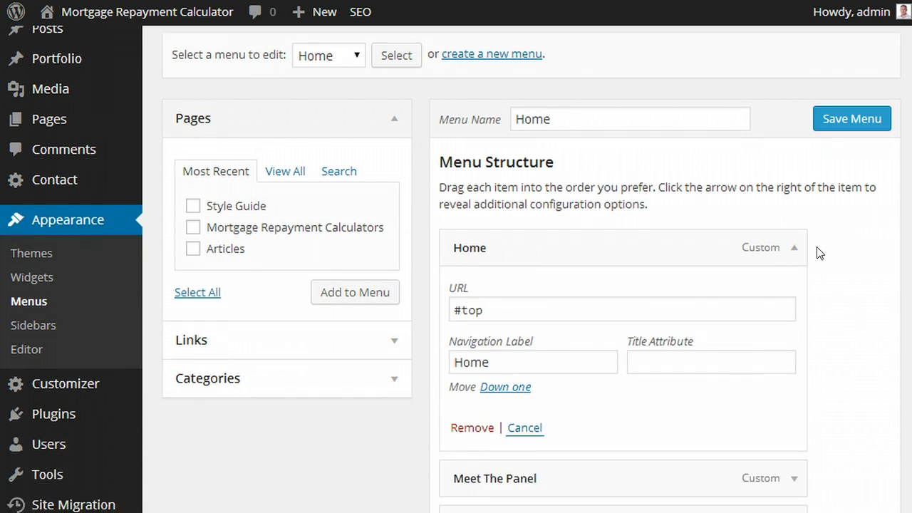
{"action": "left_click", "coordinate": [795, 248]}
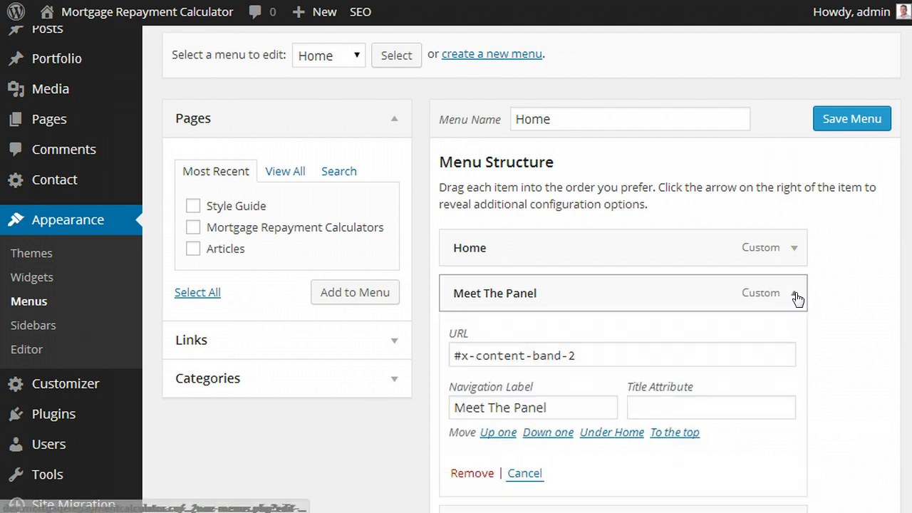
{"action": "left_click", "coordinate": [620, 355]}
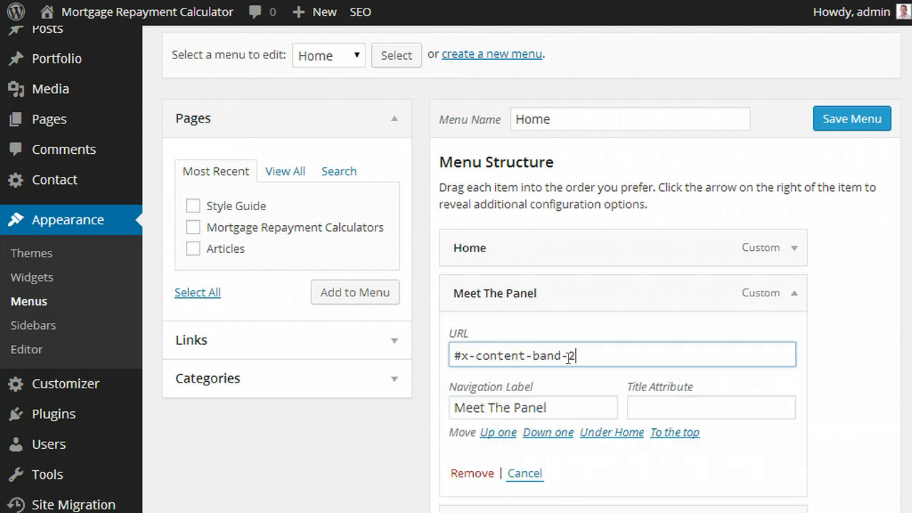
{"action": "triple_click", "coordinate": [620, 355]}
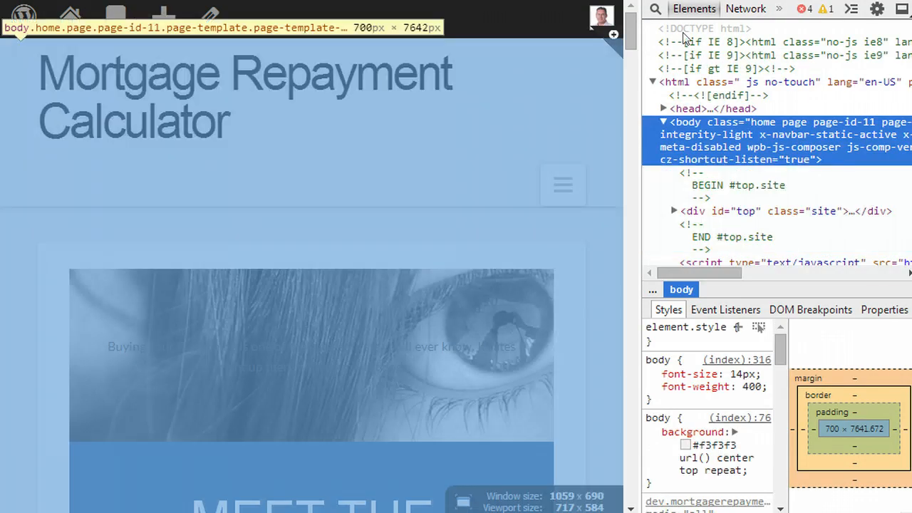
{"action": "mouse_move", "coordinate": [271, 296]}
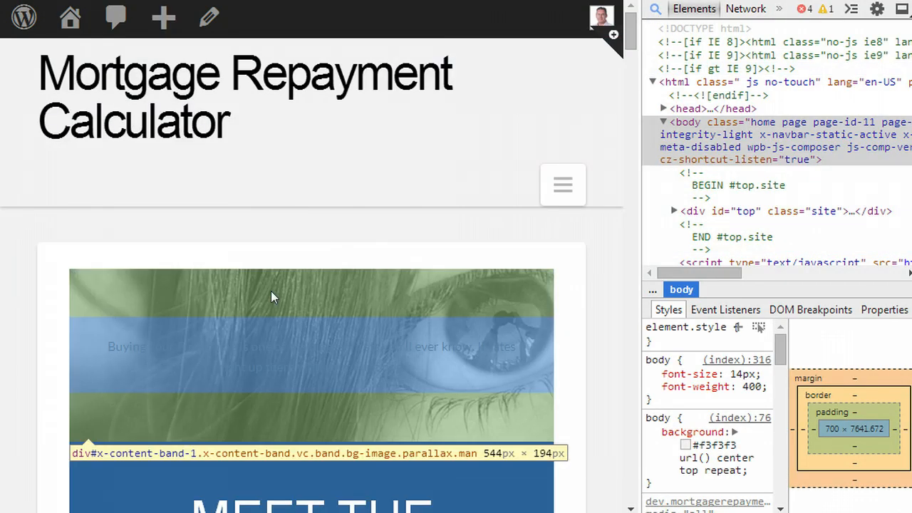
{"action": "mouse_move", "coordinate": [78, 454]}
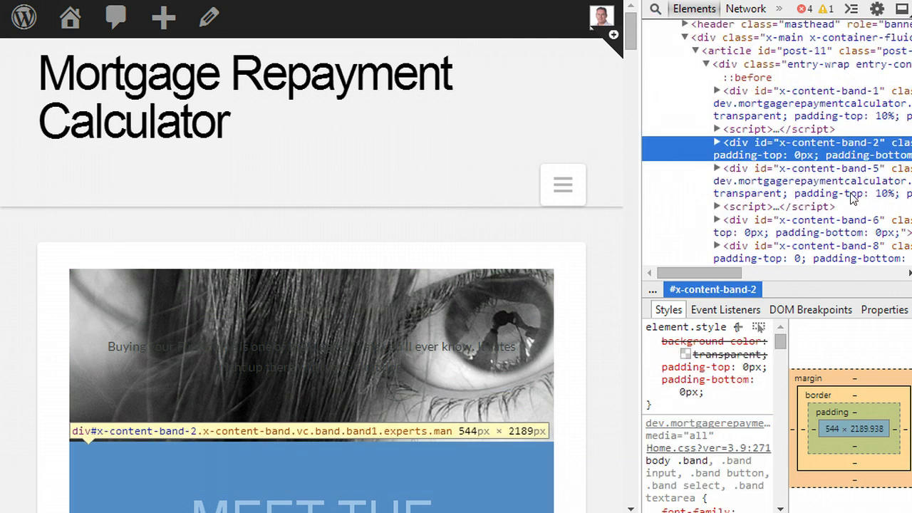
{"action": "mouse_move", "coordinate": [789, 150]}
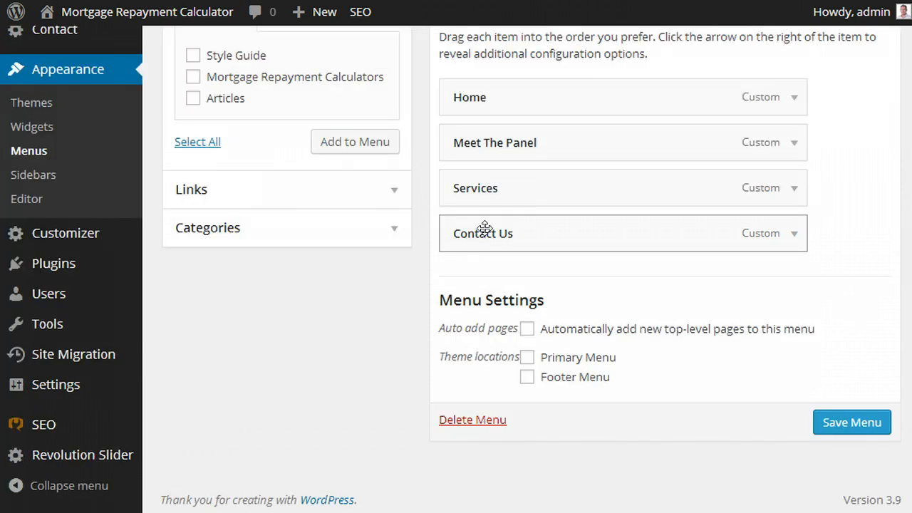
{"action": "mouse_move", "coordinate": [540, 280]}
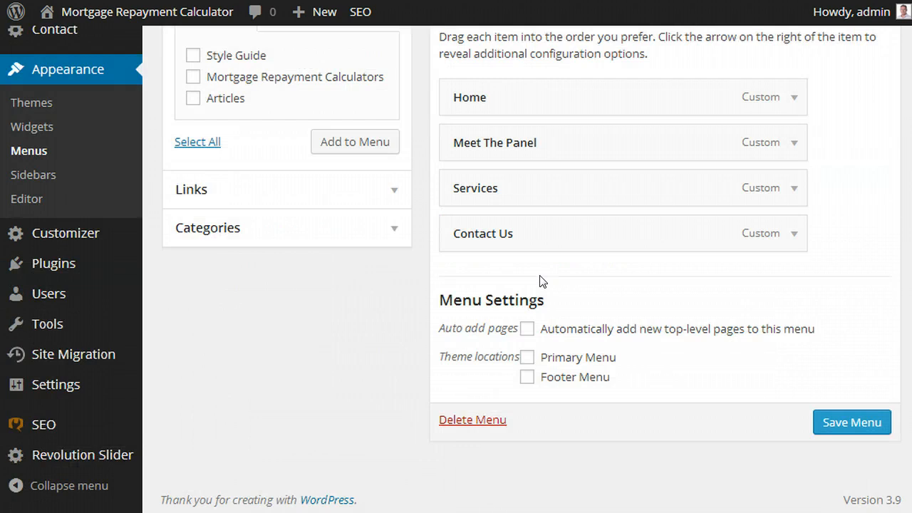
- Expand the Pages box, then go to All Pages (Articles, Mortgage Repayment Calculators, Style Guide)
{"action": "scroll", "scroll_direction": "up", "scroll_amount": 3}
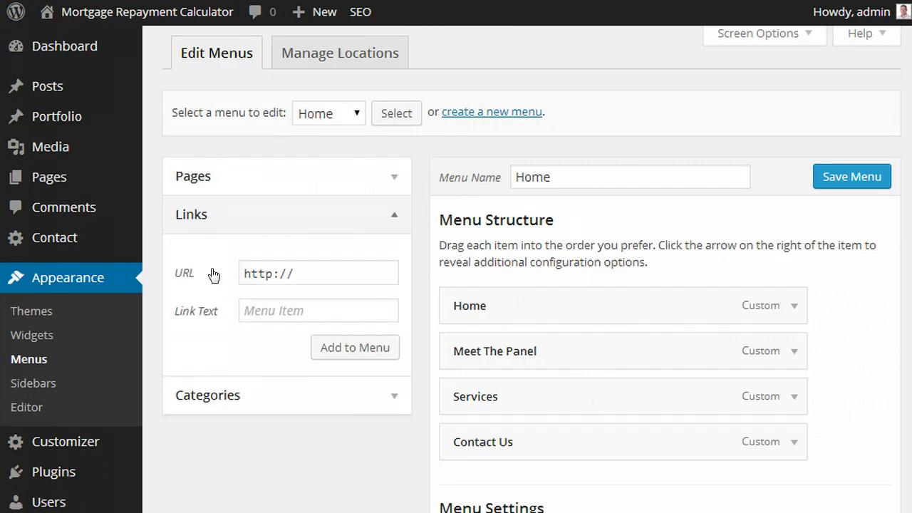
{"action": "left_click", "coordinate": [193, 176]}
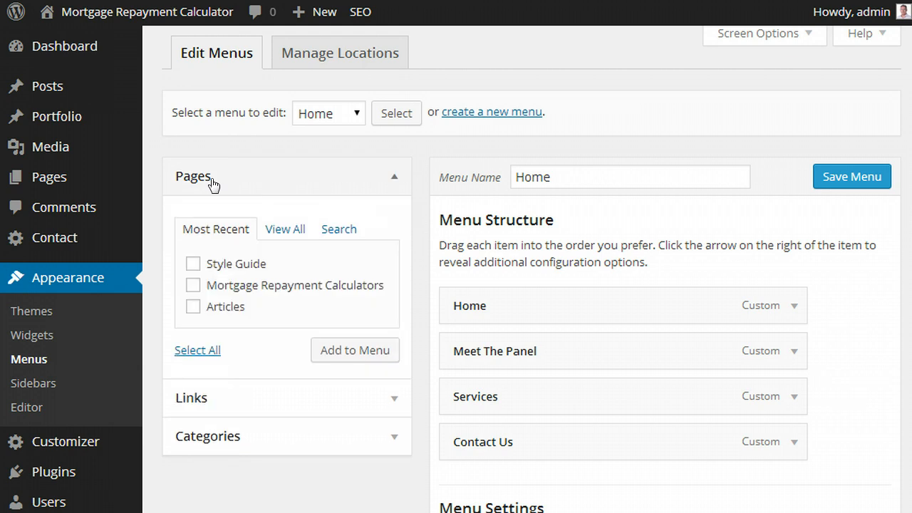
{"action": "mouse_move", "coordinate": [219, 307]}
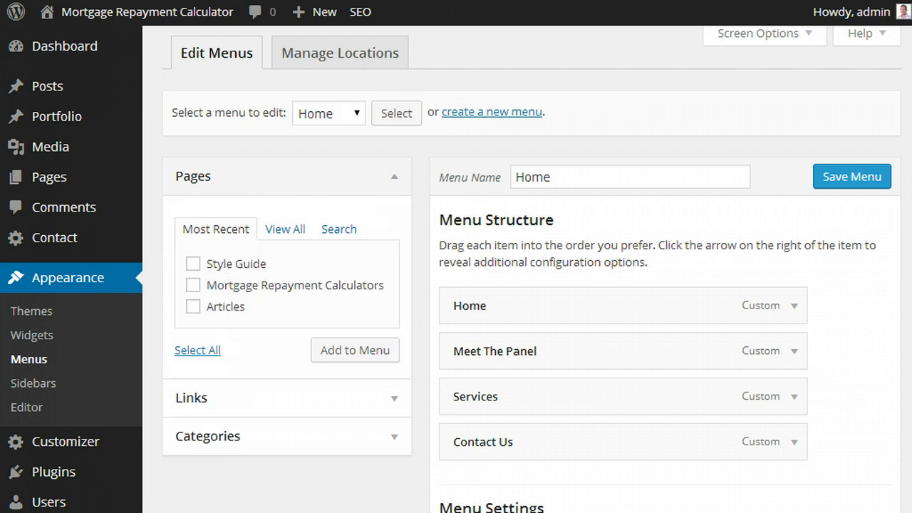
{"action": "left_click", "coordinate": [49, 176]}
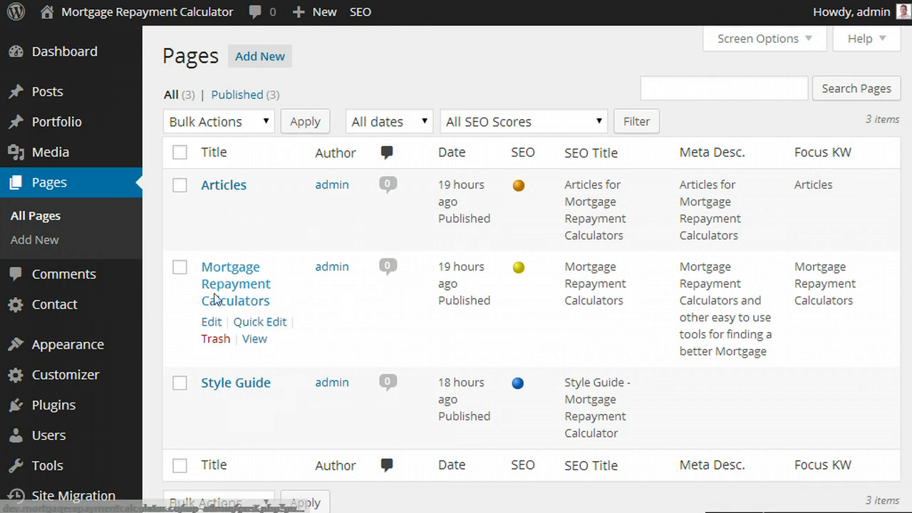
{"action": "mouse_move", "coordinate": [223, 184]}
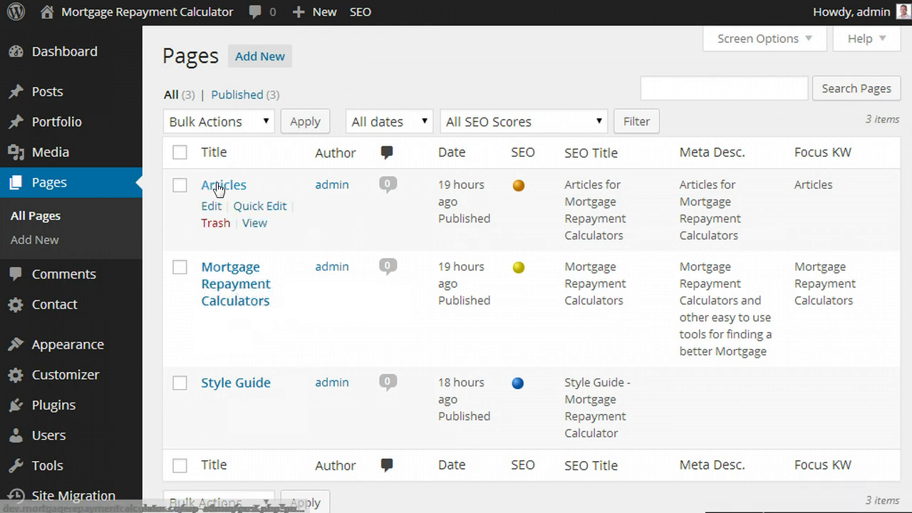
{"action": "mouse_move", "coordinate": [271, 394]}
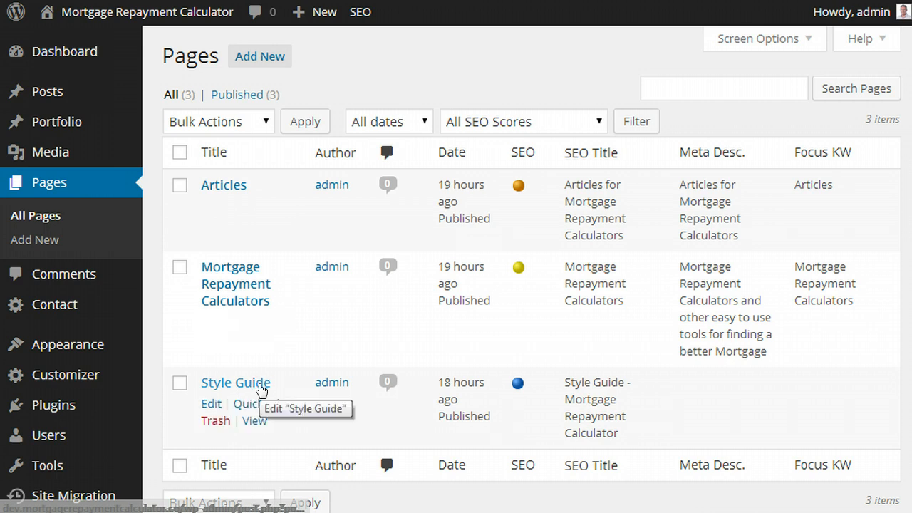
{"action": "mouse_move", "coordinate": [253, 391]}
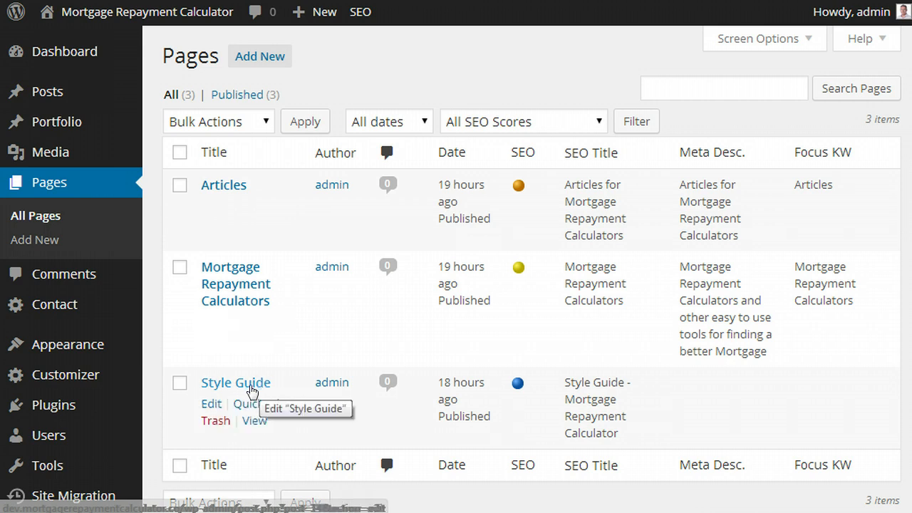
{"action": "mouse_move", "coordinate": [223, 184]}
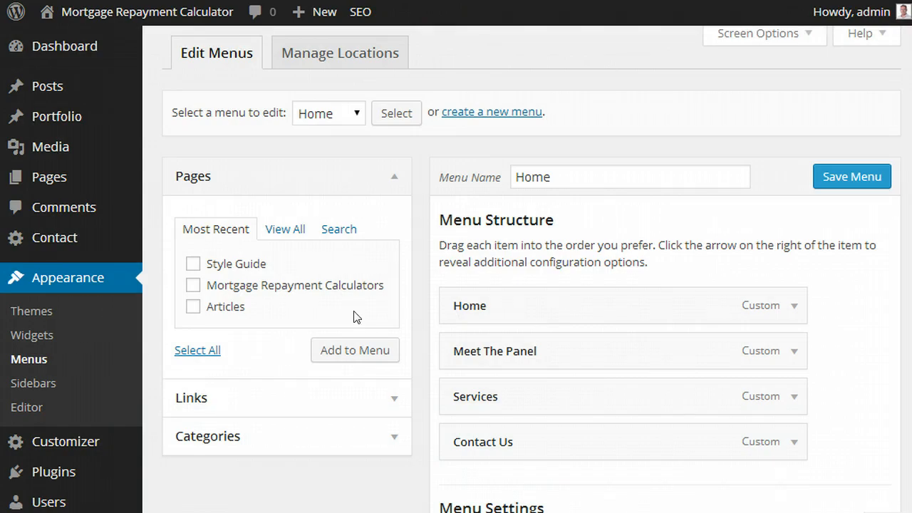
{"action": "mouse_move", "coordinate": [452, 225]}
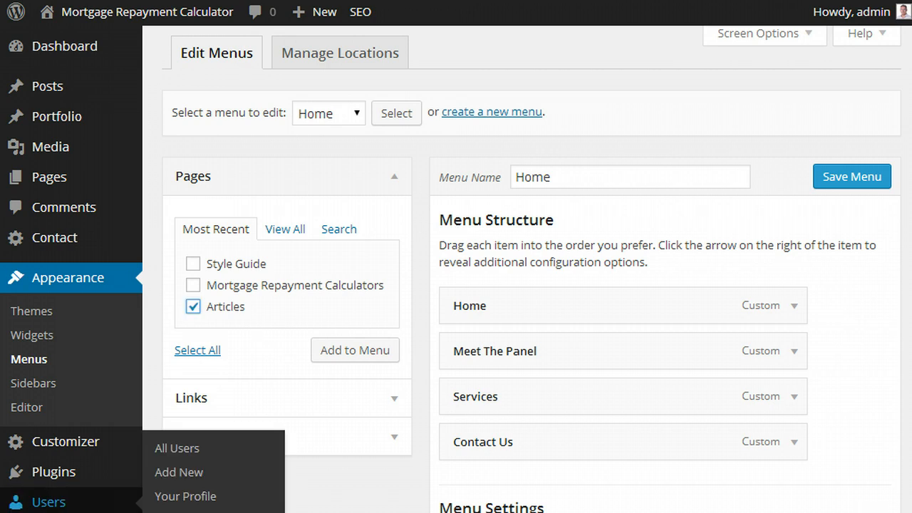
- Add the checked Articles page after Contact Us and select its navigation label
{"action": "scroll", "scroll_direction": "down", "scroll_amount": 3}
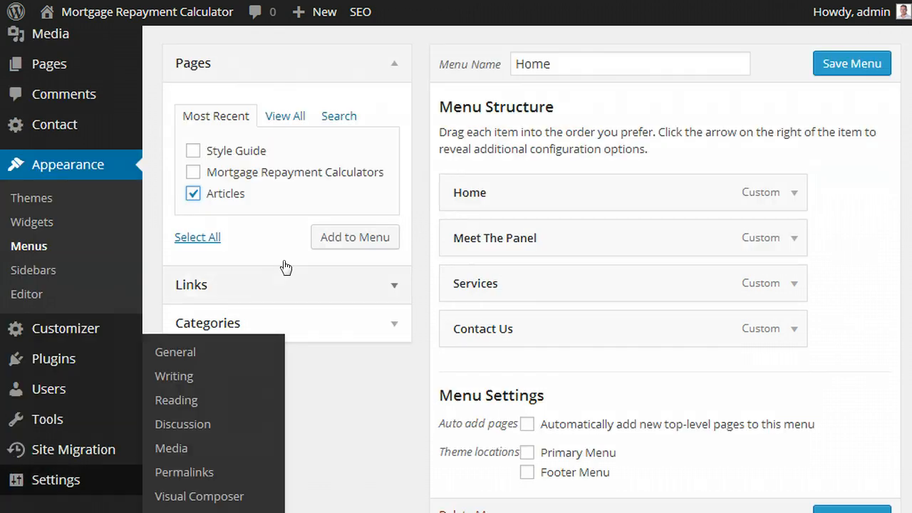
{"action": "left_click", "coordinate": [192, 193]}
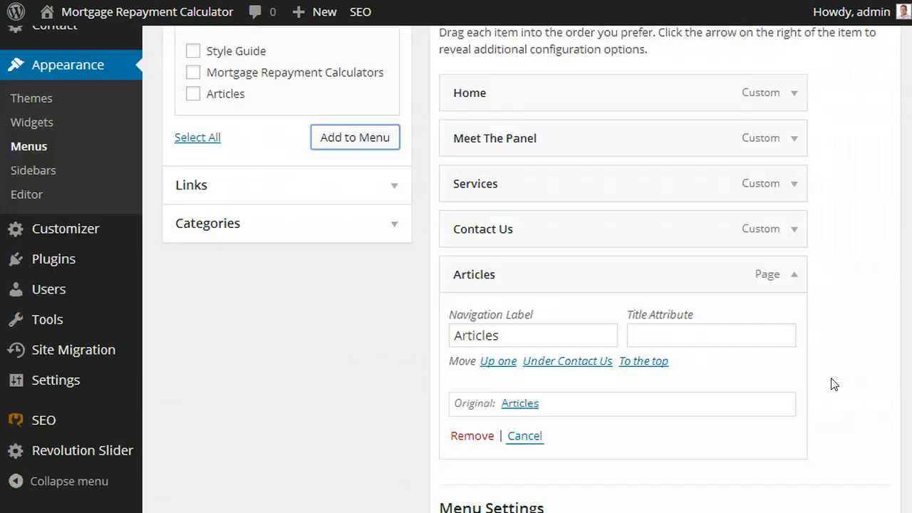
{"action": "triple_click", "coordinate": [533, 335]}
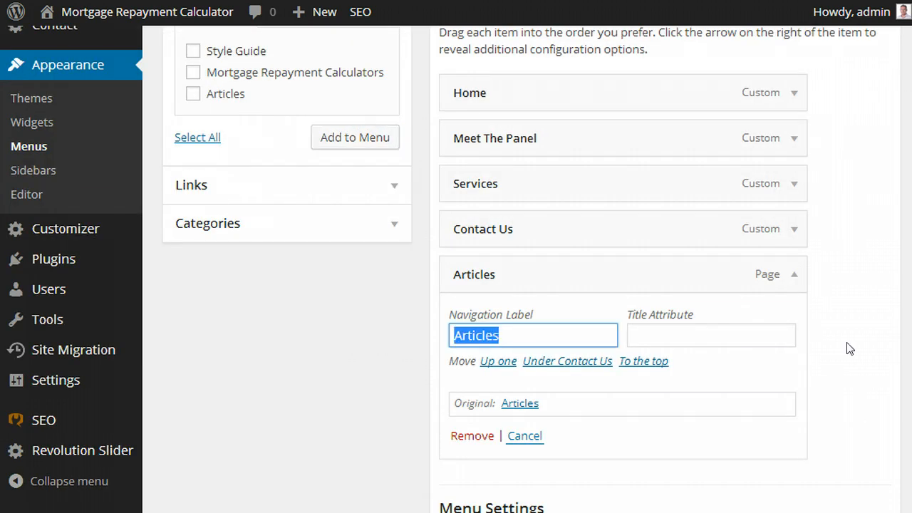
{"action": "scroll", "scroll_direction": "up", "scroll_amount": 3}
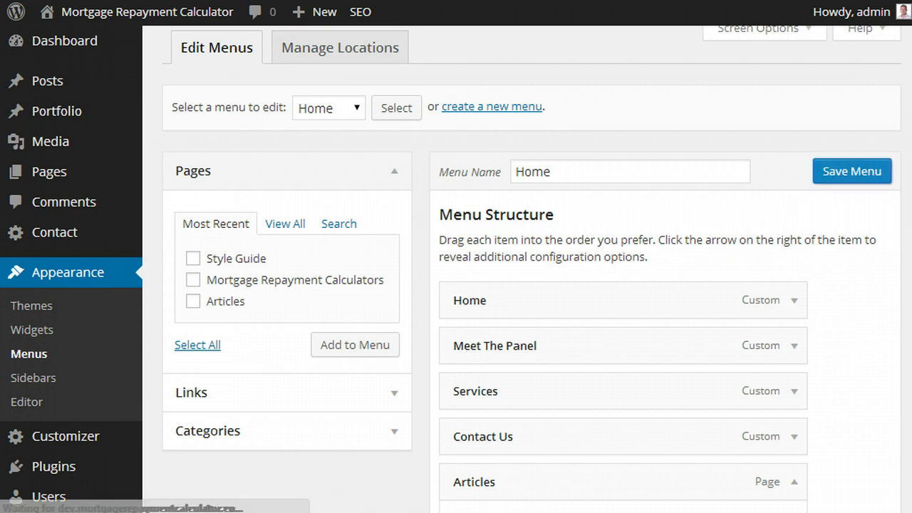
- Edit Mortgage Repayment Calculators, check One Page Navigation is Deactivated, and update the page
{"action": "left_click", "coordinate": [48, 171]}
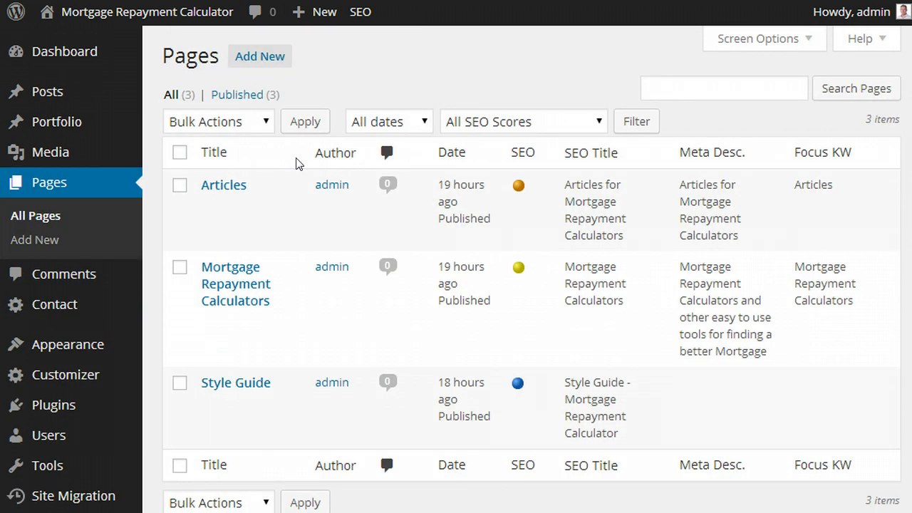
{"action": "mouse_move", "coordinate": [235, 284]}
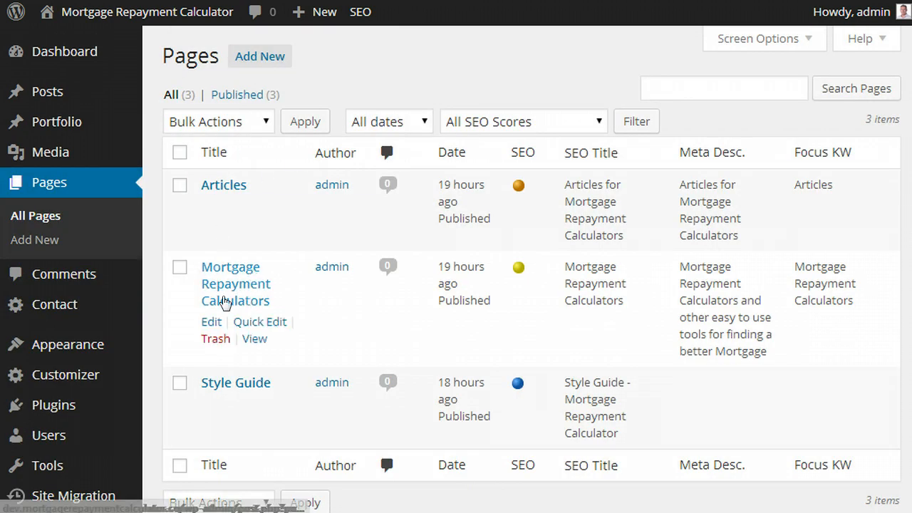
{"action": "mouse_move", "coordinate": [223, 184]}
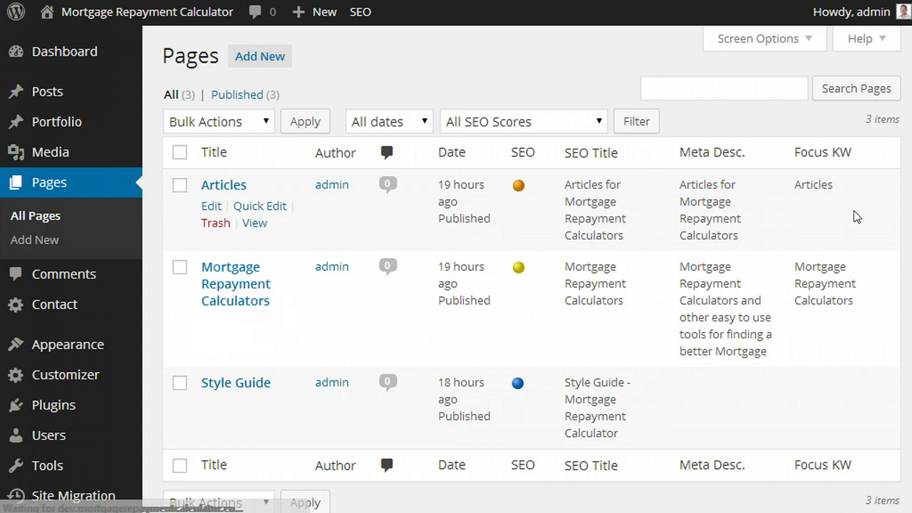
{"action": "left_click", "coordinate": [235, 284]}
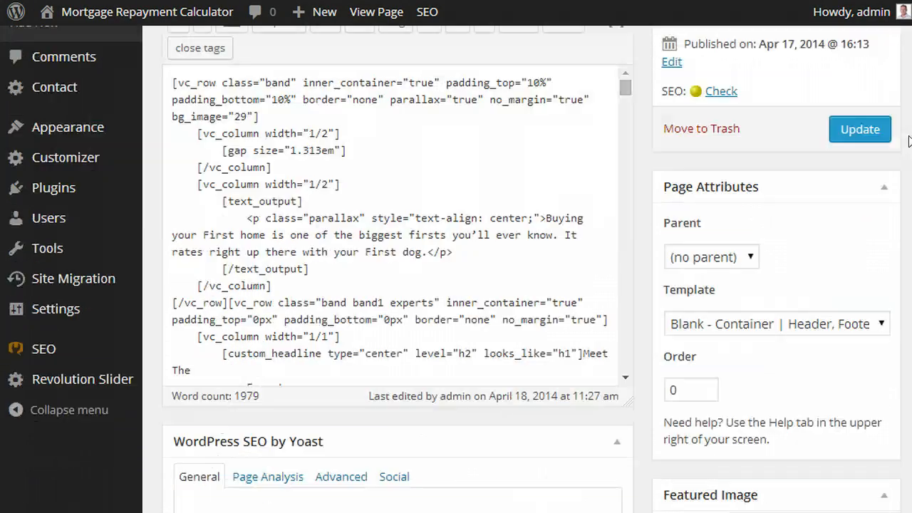
{"action": "scroll", "scroll_direction": "down", "scroll_amount": 3}
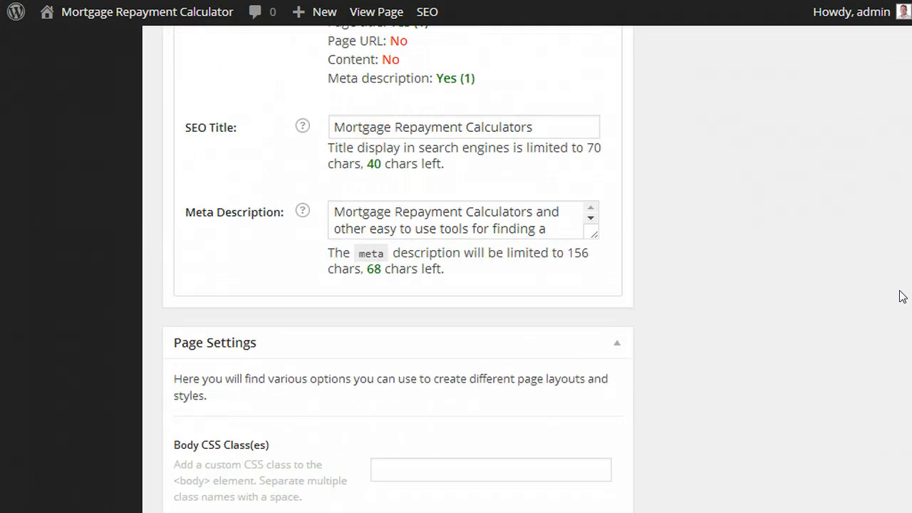
{"action": "scroll", "scroll_direction": "down", "scroll_amount": 3}
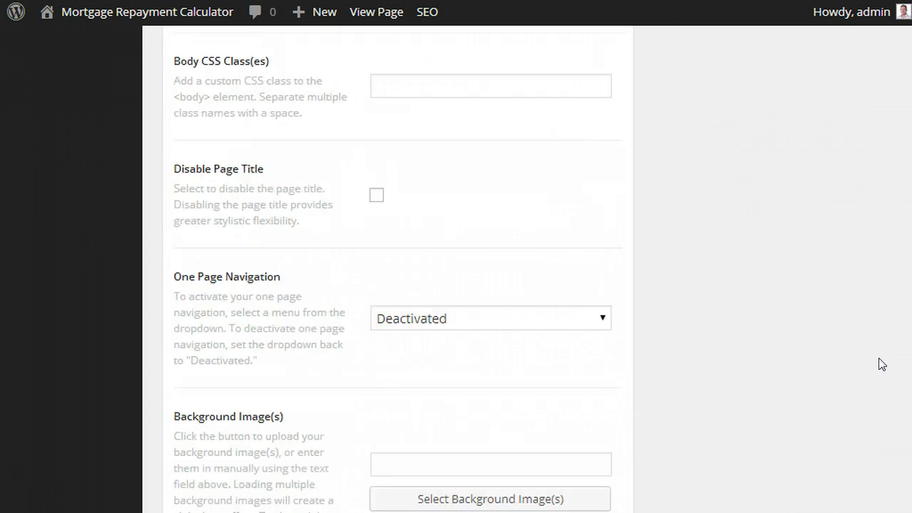
{"action": "mouse_move", "coordinate": [188, 278]}
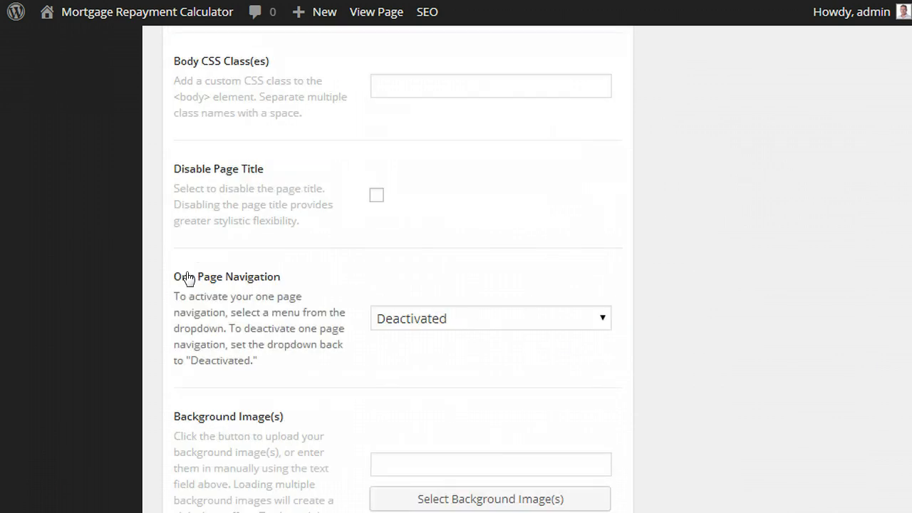
{"action": "mouse_move", "coordinate": [475, 328]}
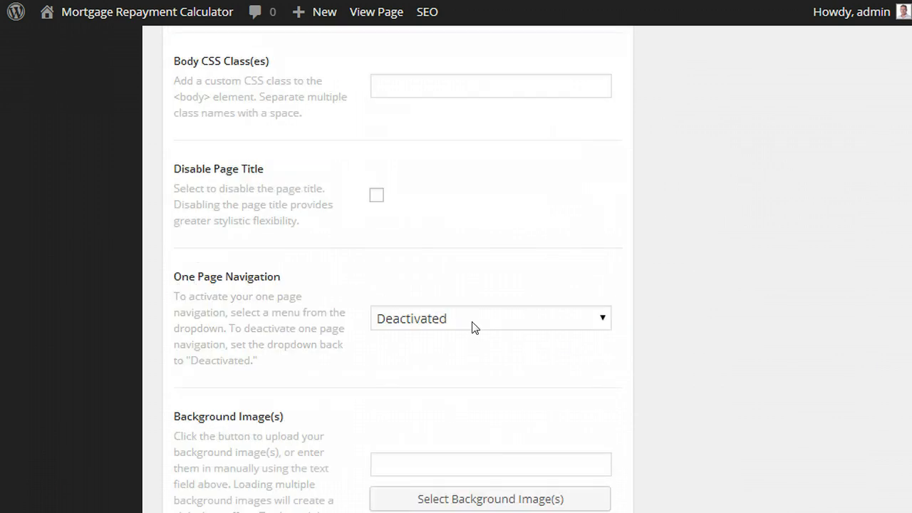
{"action": "left_click", "coordinate": [489, 317]}
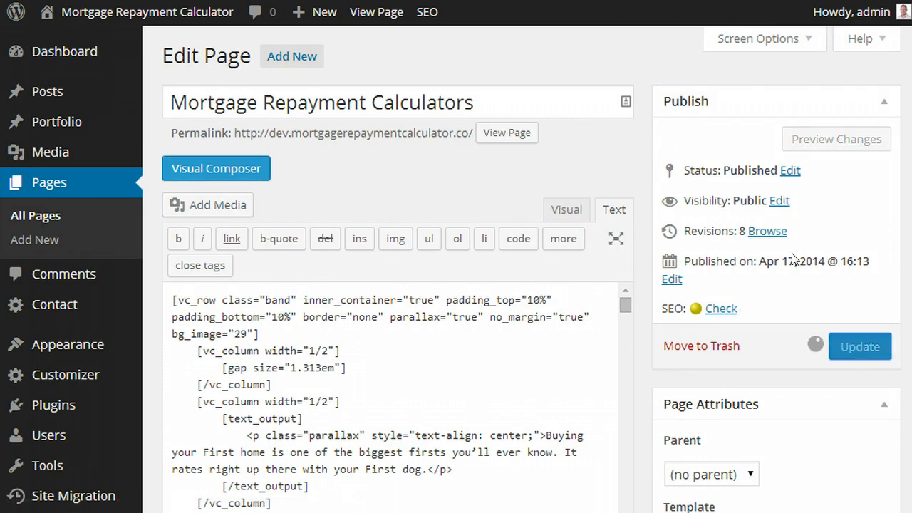
{"action": "left_click", "coordinate": [506, 133]}
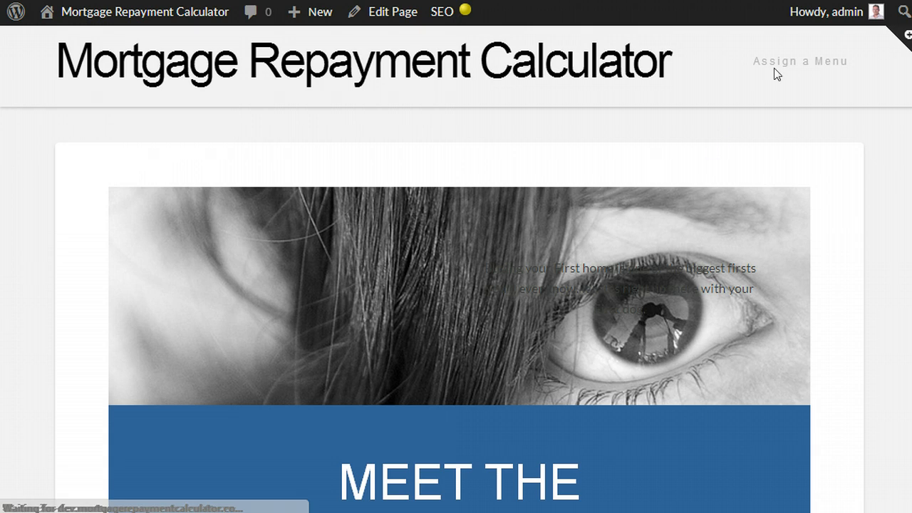
{"action": "left_click", "coordinate": [800, 60]}
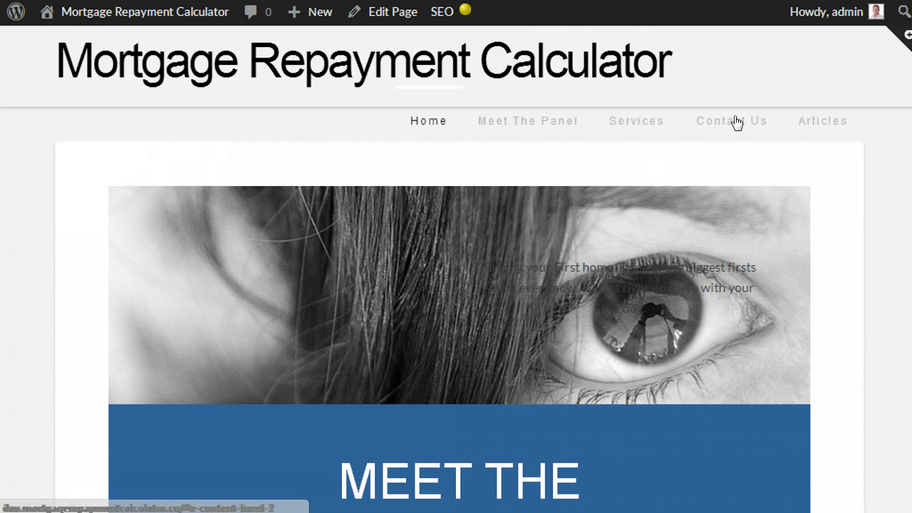
{"action": "scroll", "scroll_direction": "down", "scroll_amount": 3}
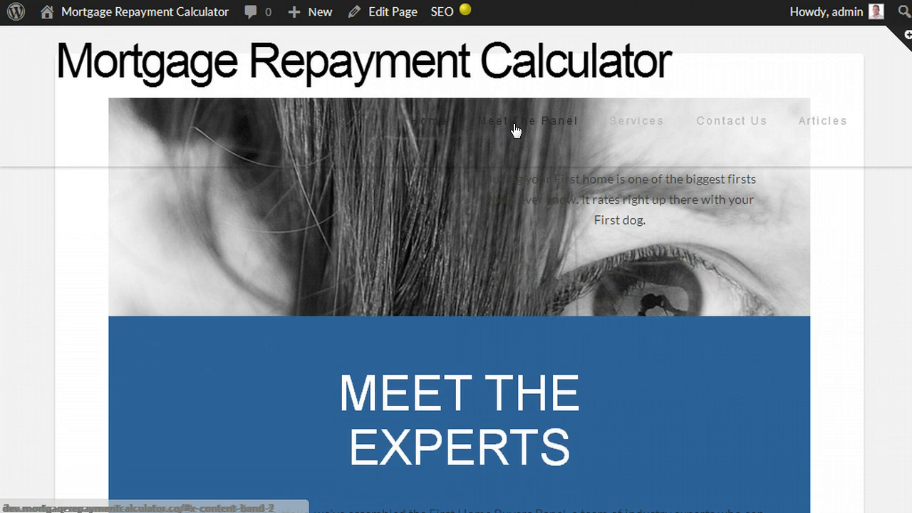
{"action": "scroll", "scroll_direction": "down", "scroll_amount": 3}
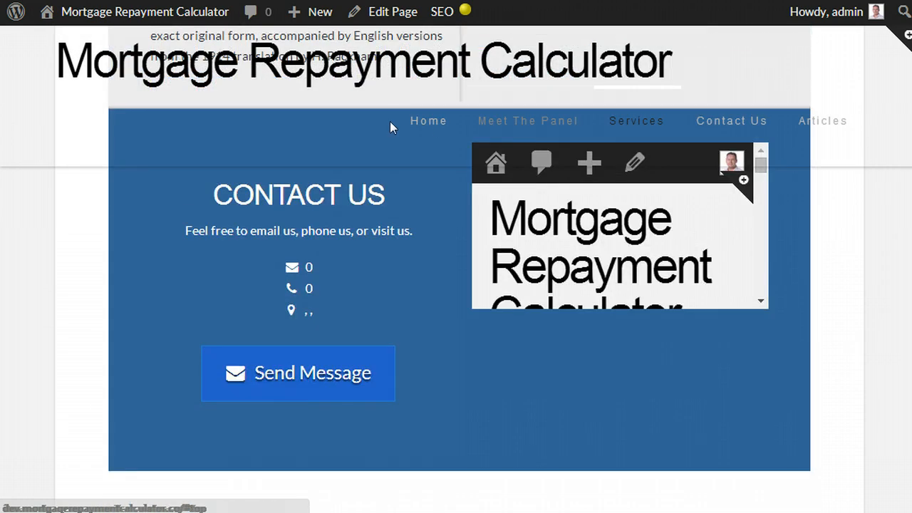
{"action": "left_click", "coordinate": [428, 120]}
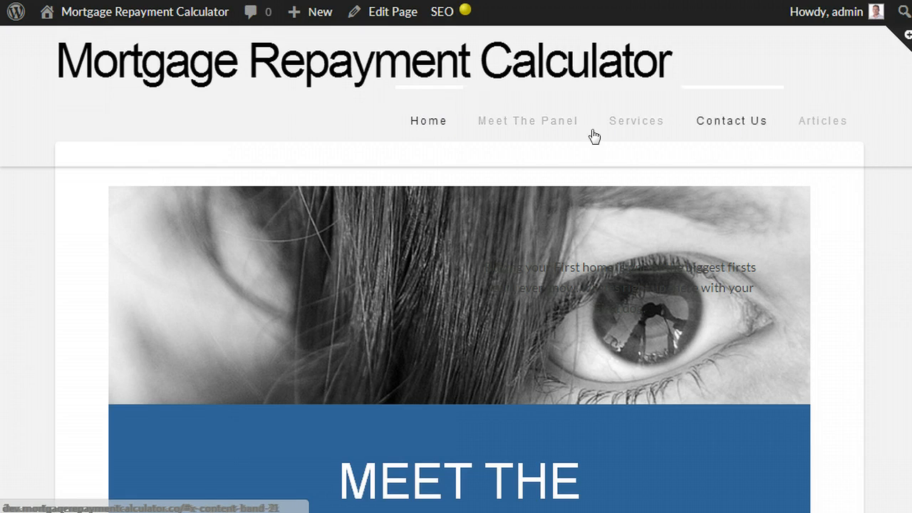
{"action": "mouse_move", "coordinate": [822, 120]}
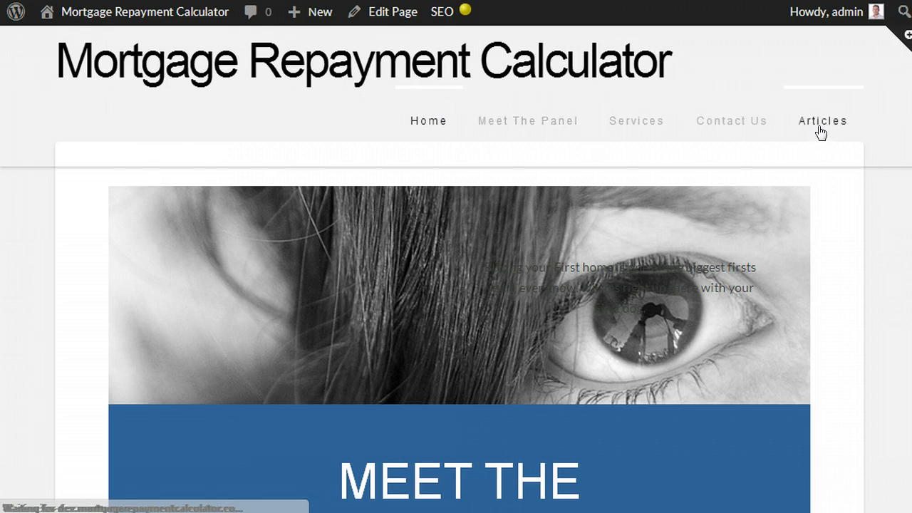
- Open the Articles page from the site menu
{"action": "left_click", "coordinate": [822, 121]}
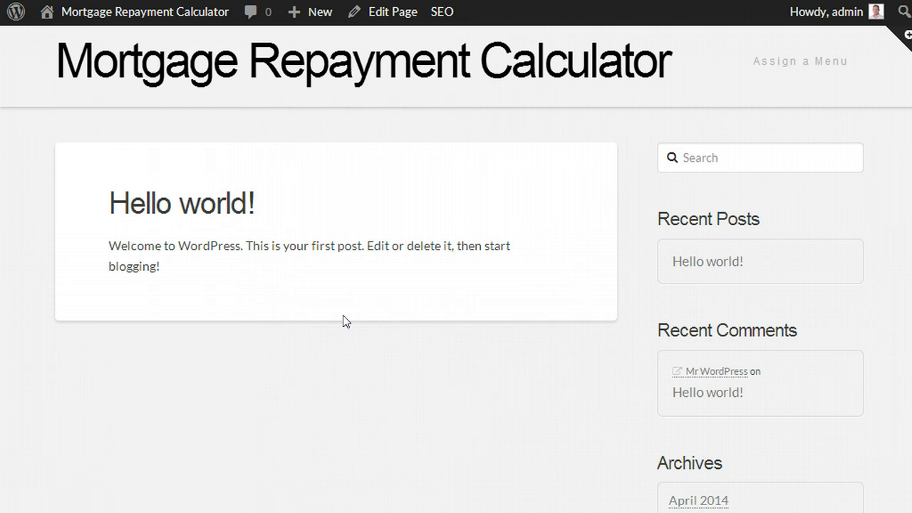
{"action": "mouse_move", "coordinate": [191, 150]}
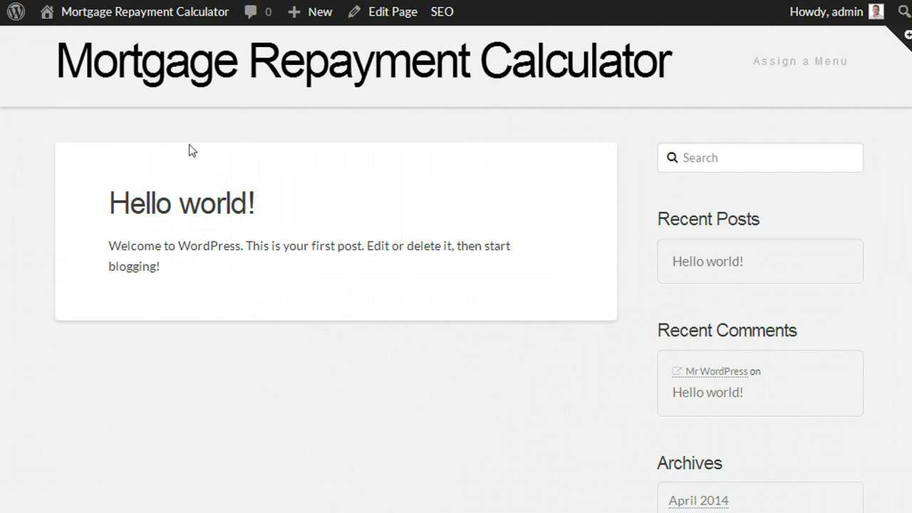
{"action": "mouse_move", "coordinate": [800, 61]}
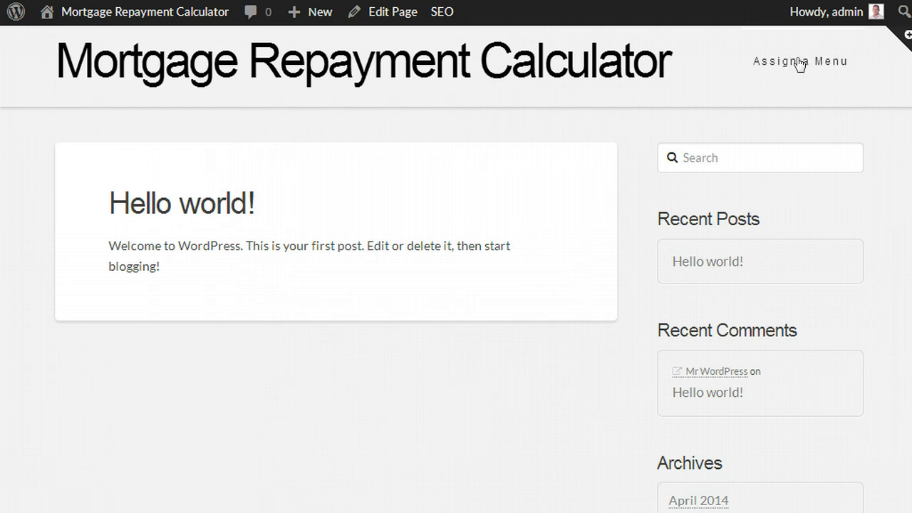
{"action": "mouse_move", "coordinate": [462, 270]}
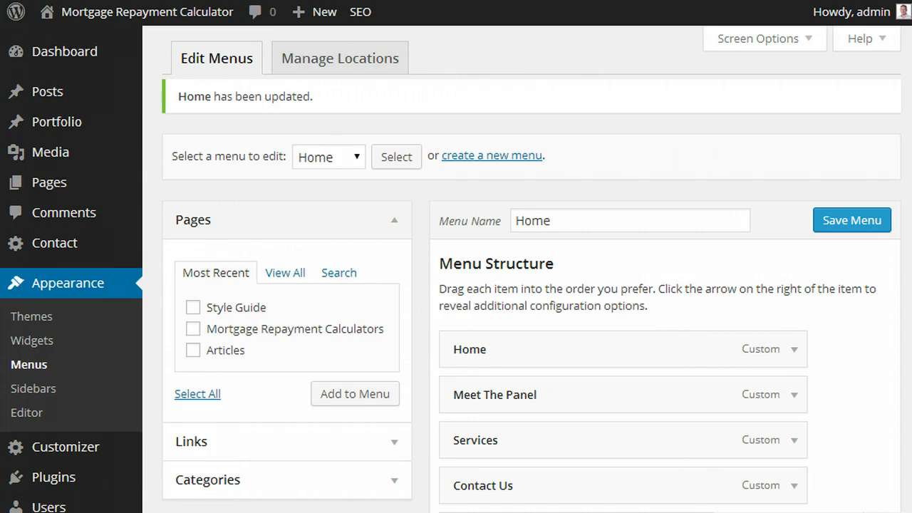
- Select the Primary menu for editing and inspect its Home and Articles items
{"action": "left_click", "coordinate": [328, 156]}
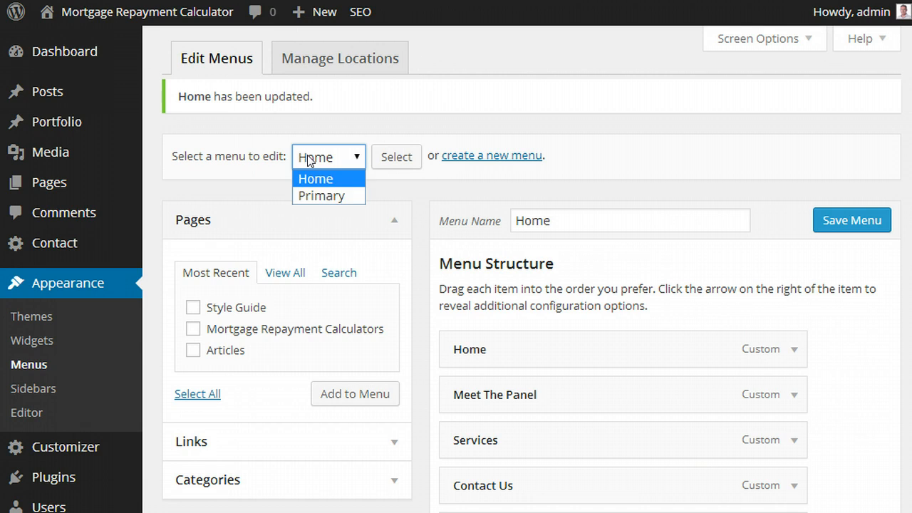
{"action": "left_click", "coordinate": [320, 196]}
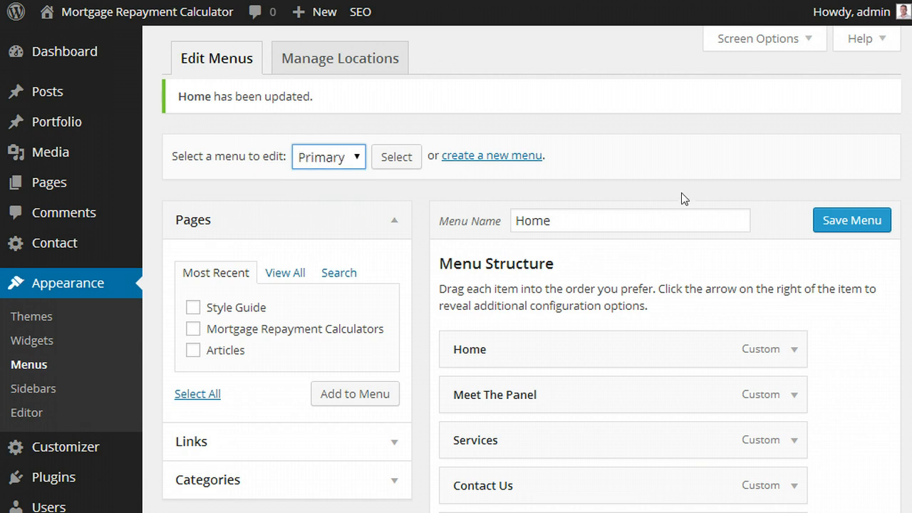
{"action": "left_click", "coordinate": [396, 155]}
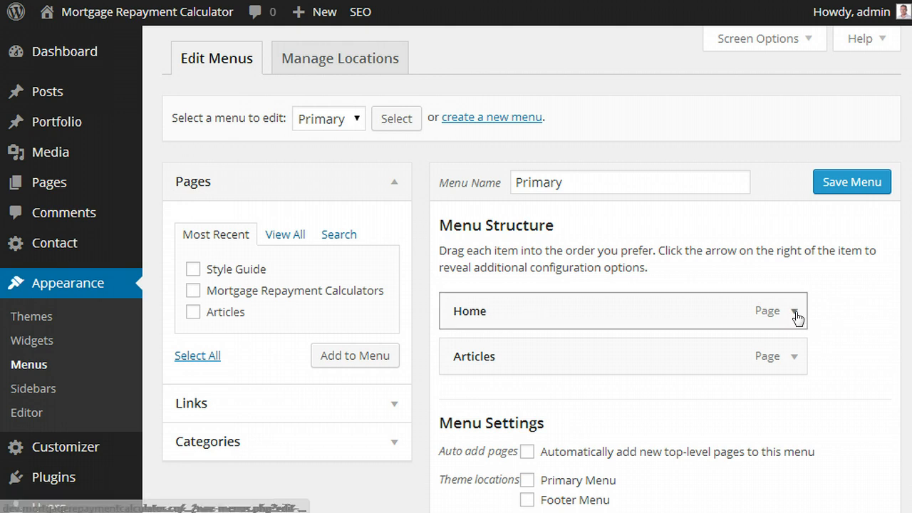
{"action": "left_click", "coordinate": [794, 314]}
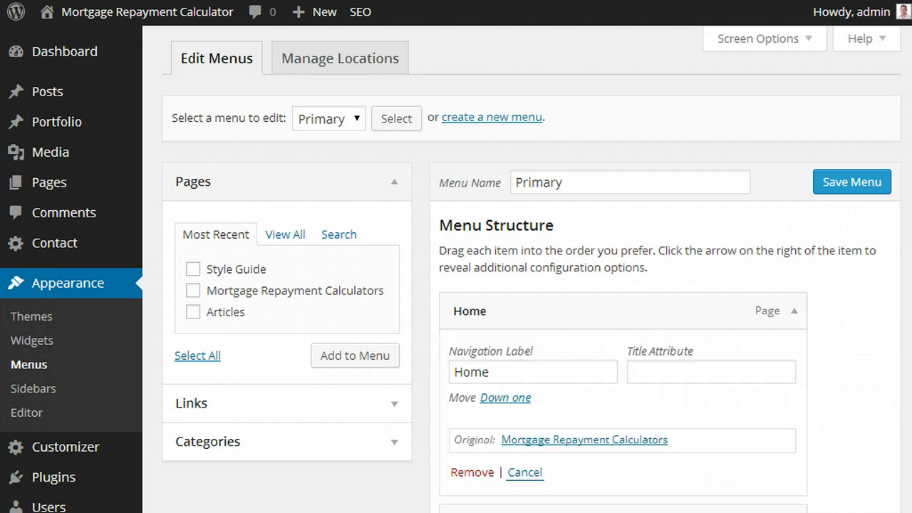
{"action": "scroll", "scroll_direction": "down", "scroll_amount": 3}
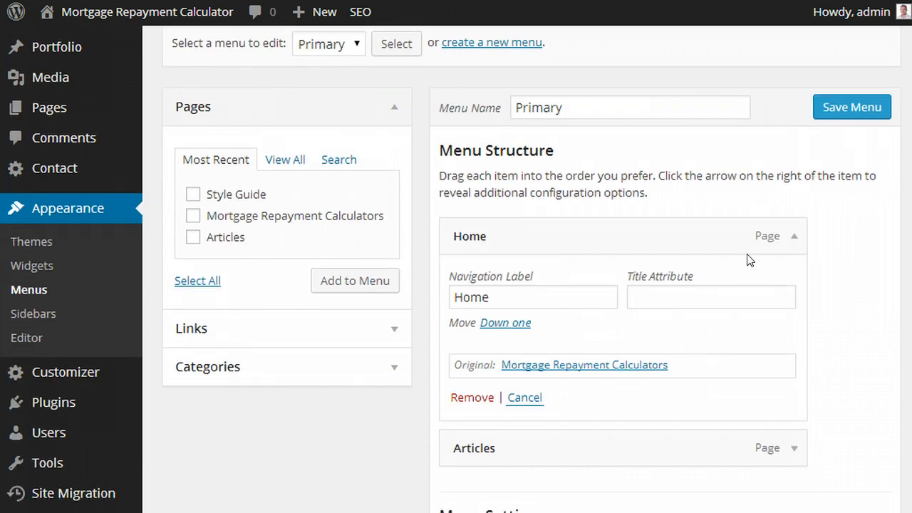
{"action": "left_click", "coordinate": [524, 397]}
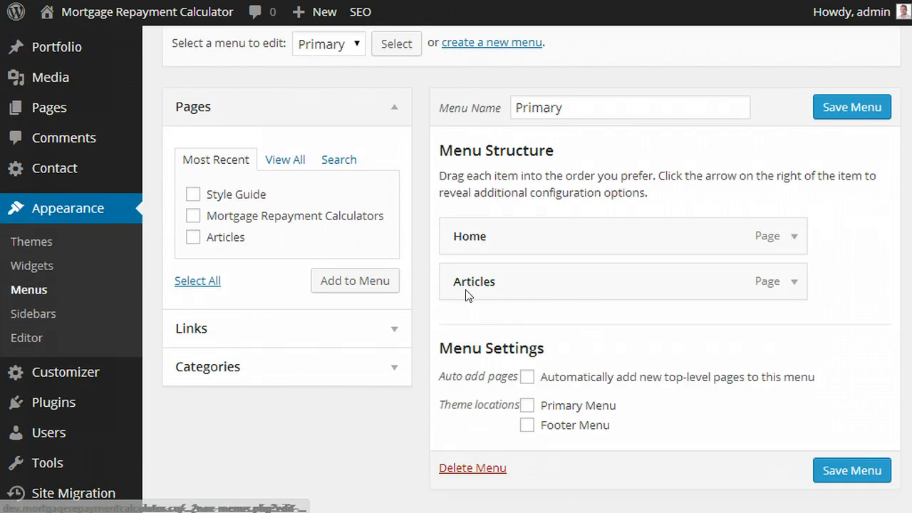
{"action": "left_click", "coordinate": [794, 281]}
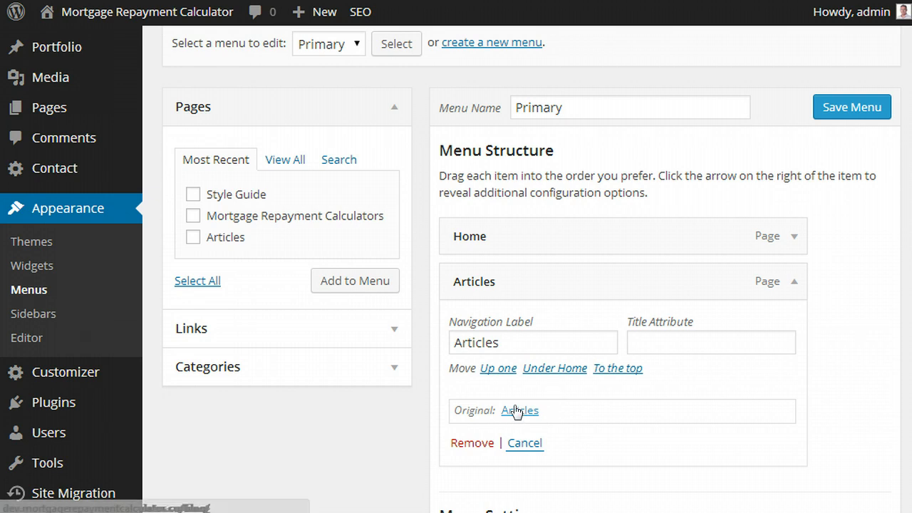
{"action": "mouse_move", "coordinate": [164, 266]}
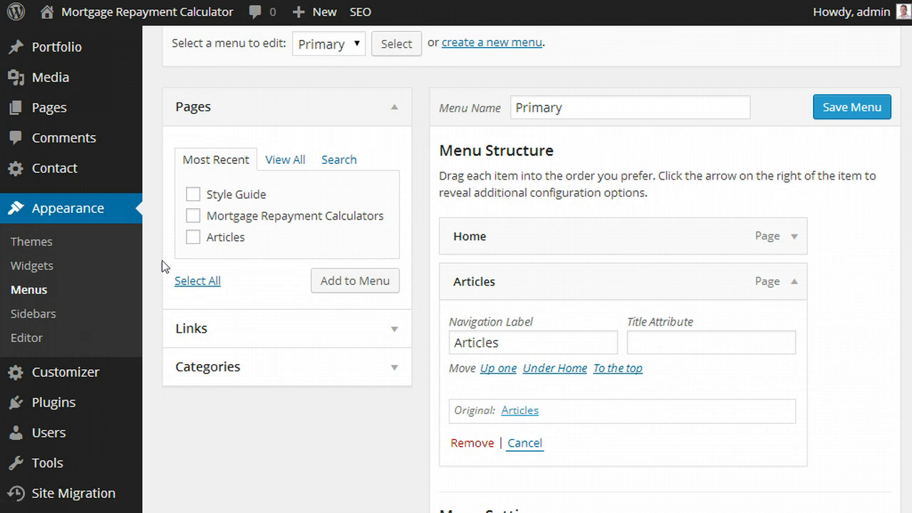
{"action": "mouse_move", "coordinate": [780, 180]}
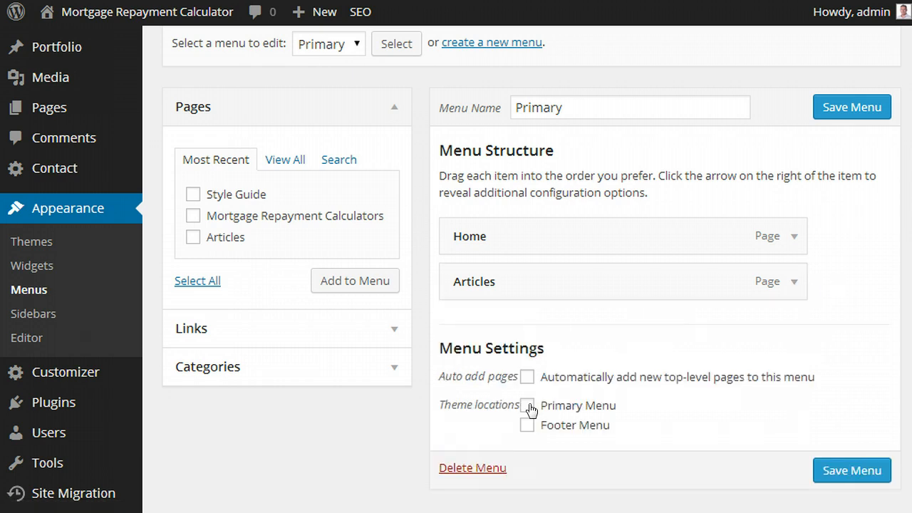
- Tick the Primary Menu and Footer Menu theme locations and save the menu
{"action": "left_click", "coordinate": [527, 406]}
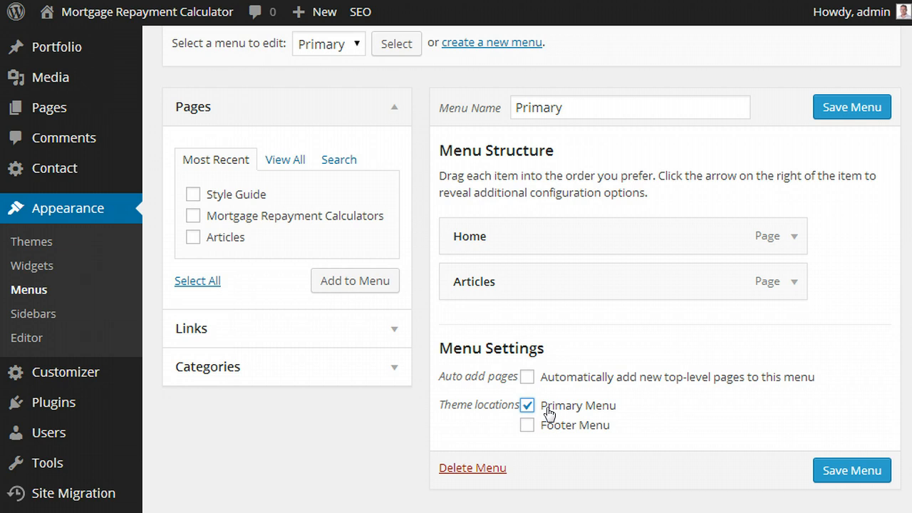
{"action": "left_click", "coordinate": [527, 424]}
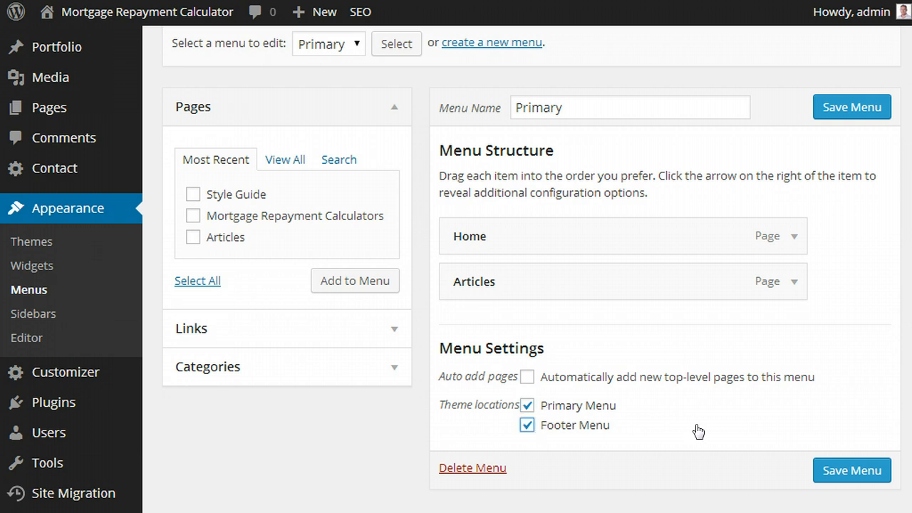
{"action": "left_click", "coordinate": [851, 470]}
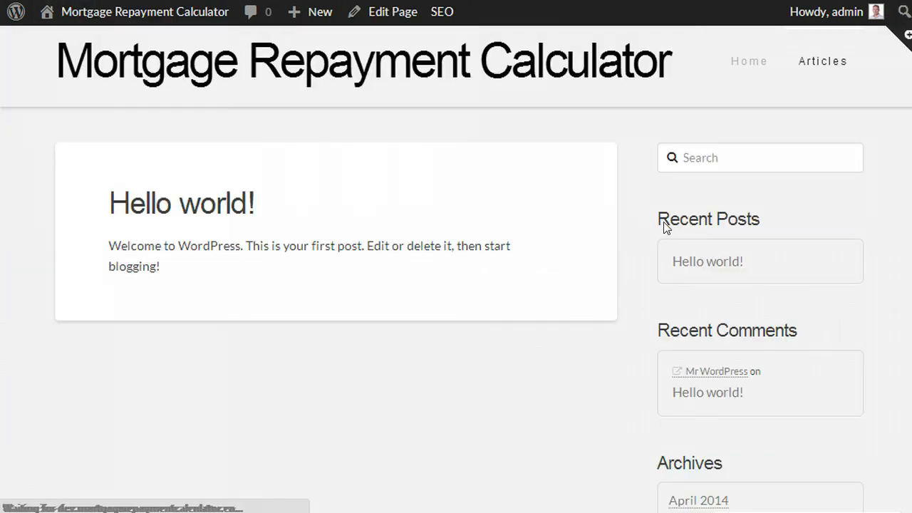
{"action": "mouse_move", "coordinate": [823, 61]}
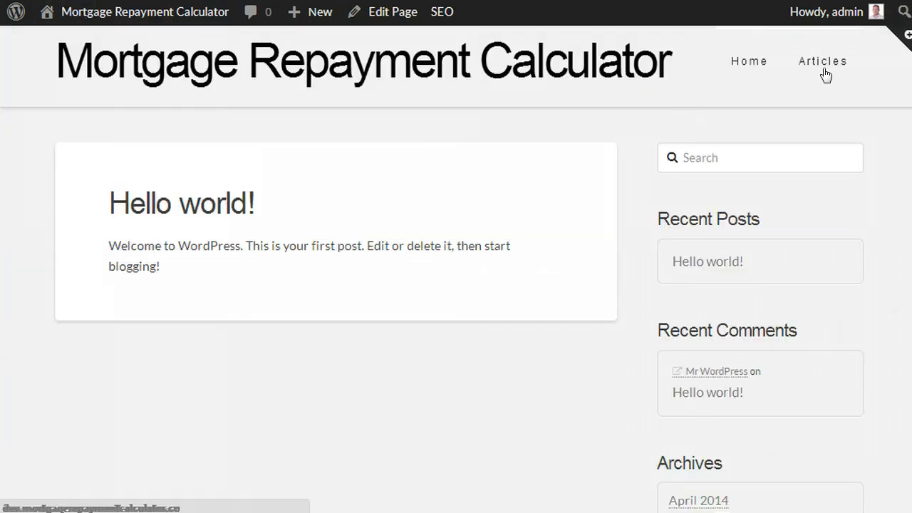
{"action": "mouse_move", "coordinate": [746, 103]}
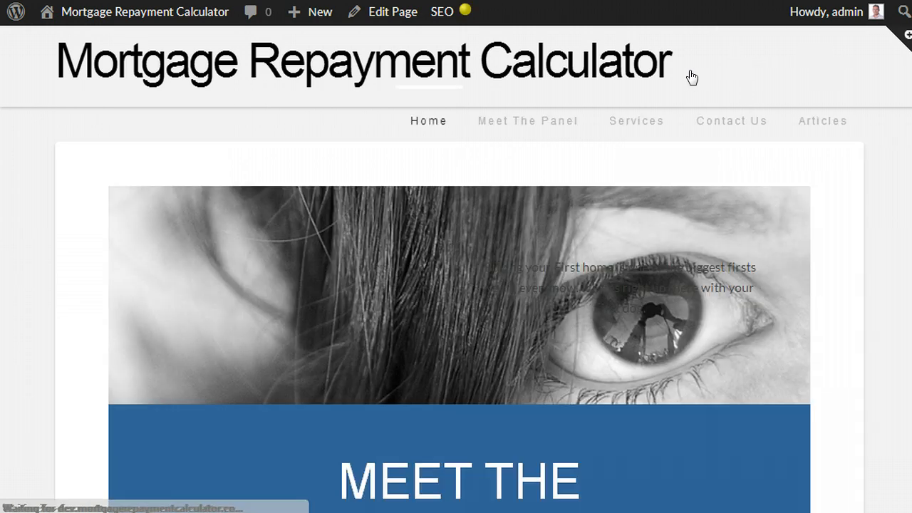
- Scroll the home page down to the Meet the Experts section
{"action": "scroll", "scroll_direction": "down", "scroll_amount": 3}
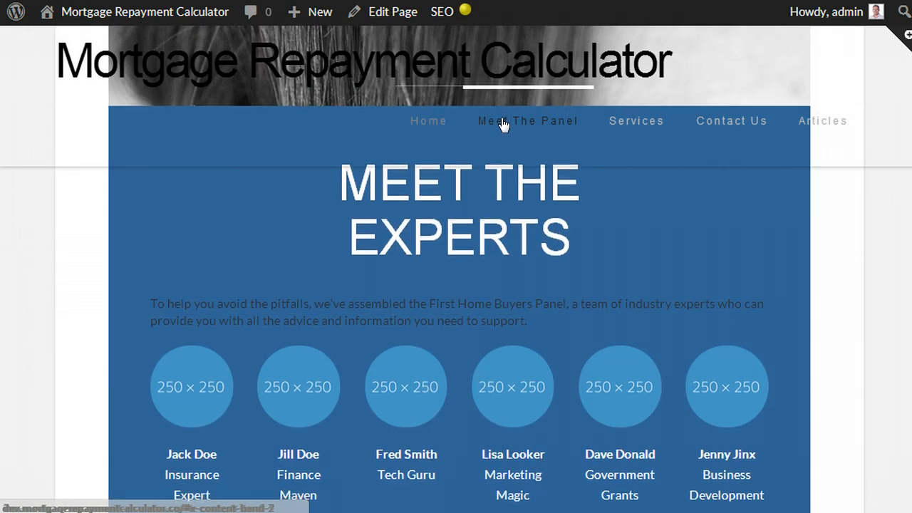